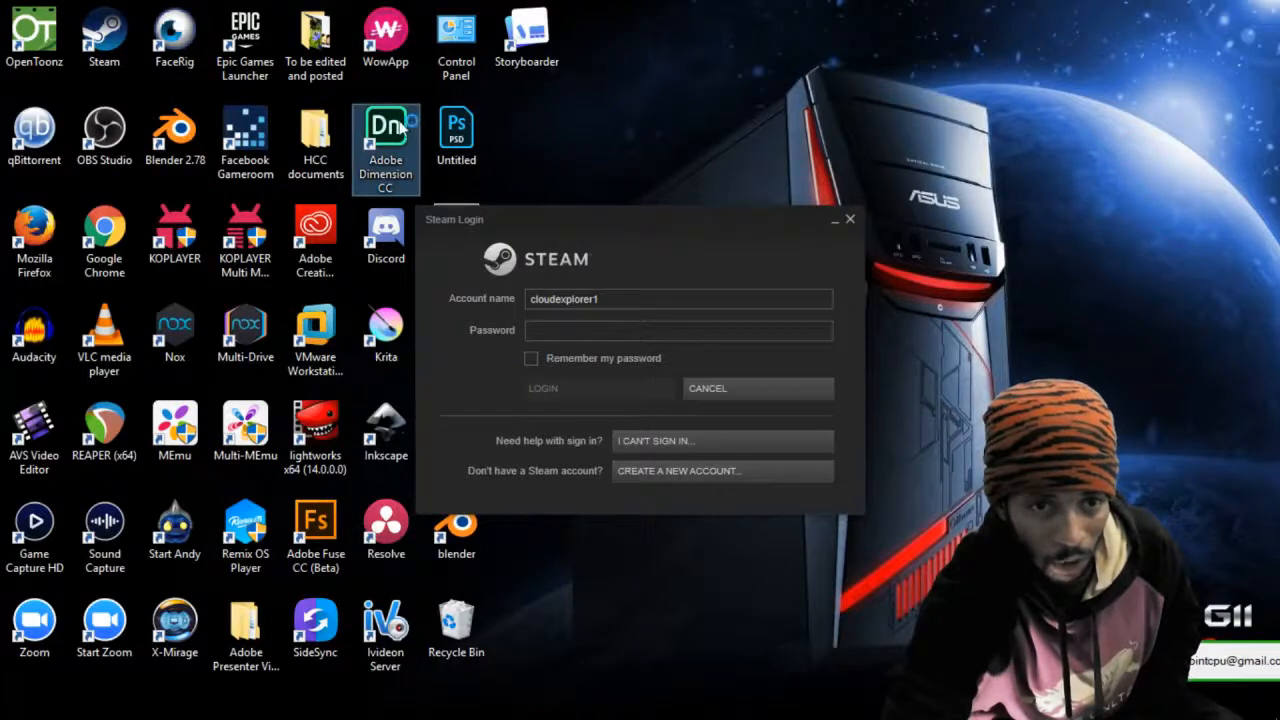
{"action": "mouse_move", "coordinate": [736, 138]}
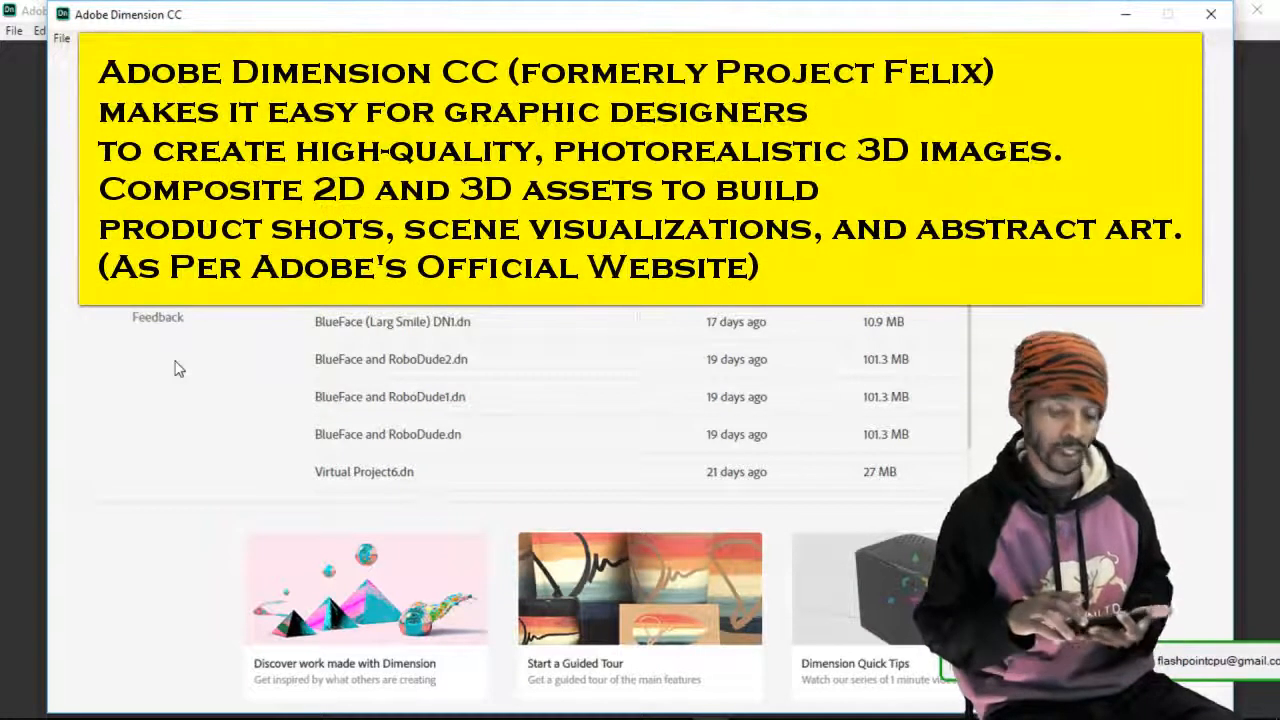
{"action": "mouse_move", "coordinate": [640, 320]}
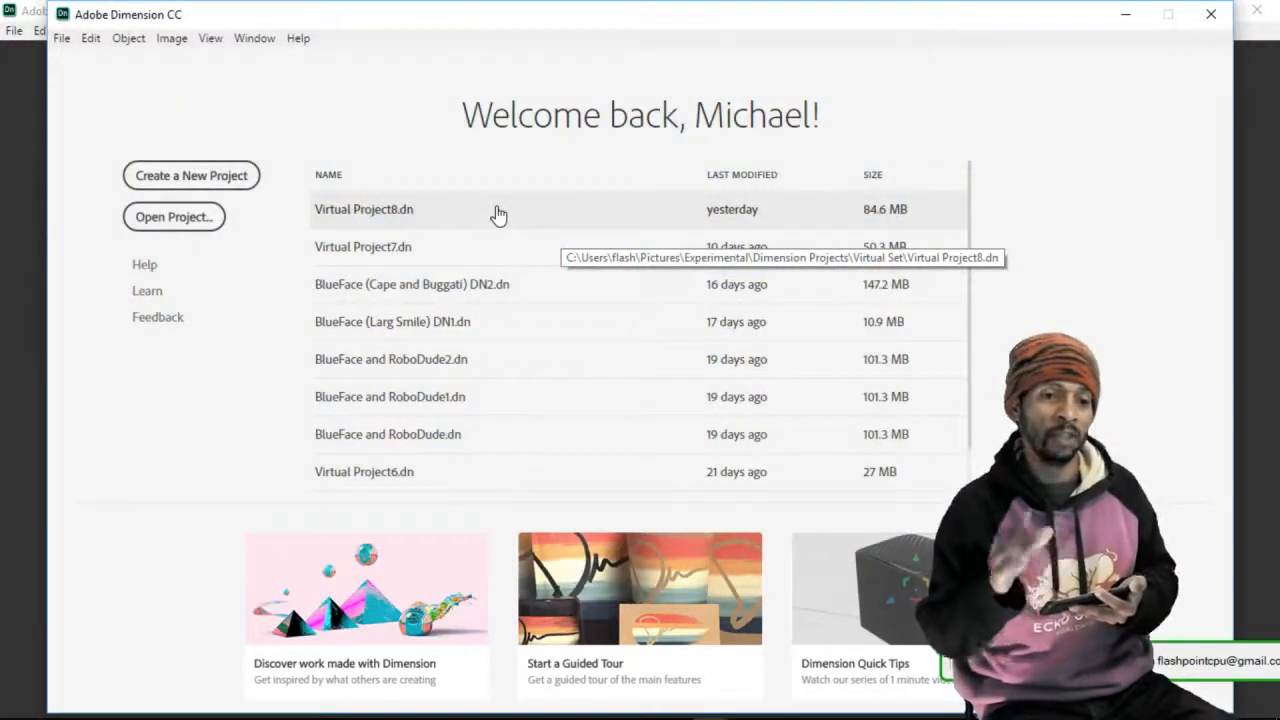
Open Virtual Project8.dn from the recent projects list into the Design workspace
{"action": "left_click", "coordinate": [364, 210]}
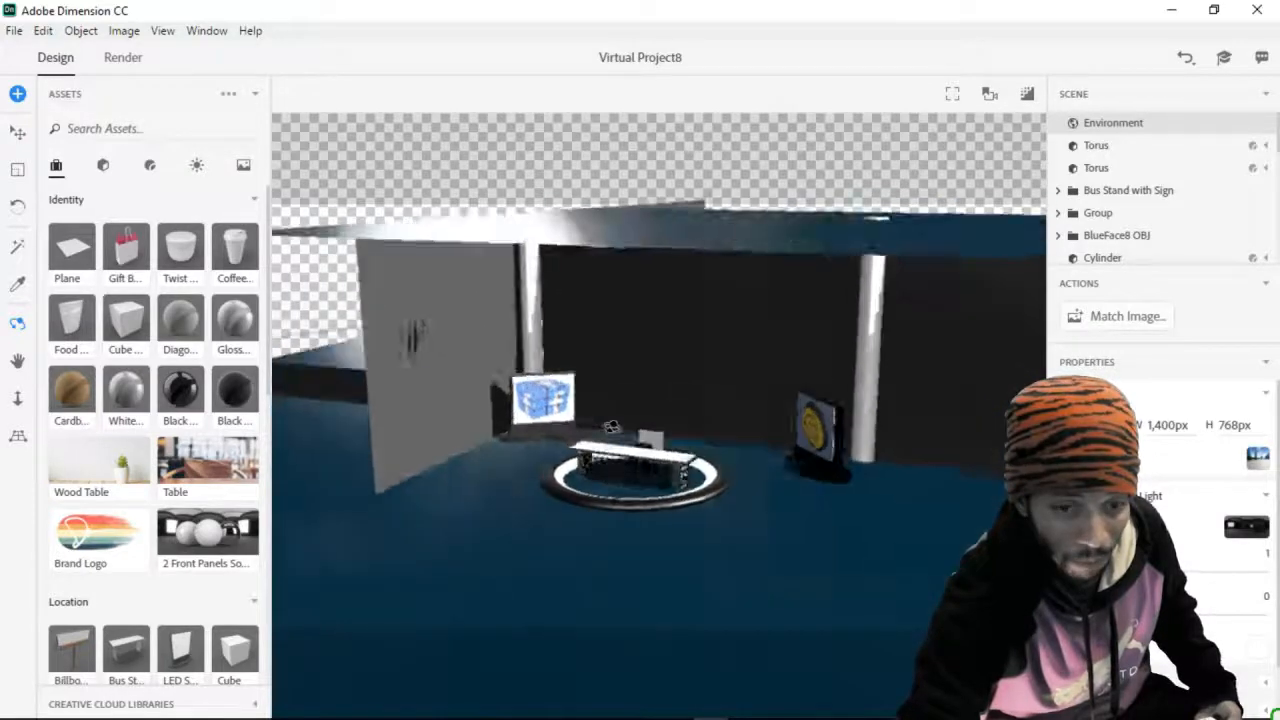
Orbit the camera to a frontal view of the room facing the round table and screens
{"action": "left_click_drag", "start_coordinate": [640, 400], "coordinate": [640, 350]}
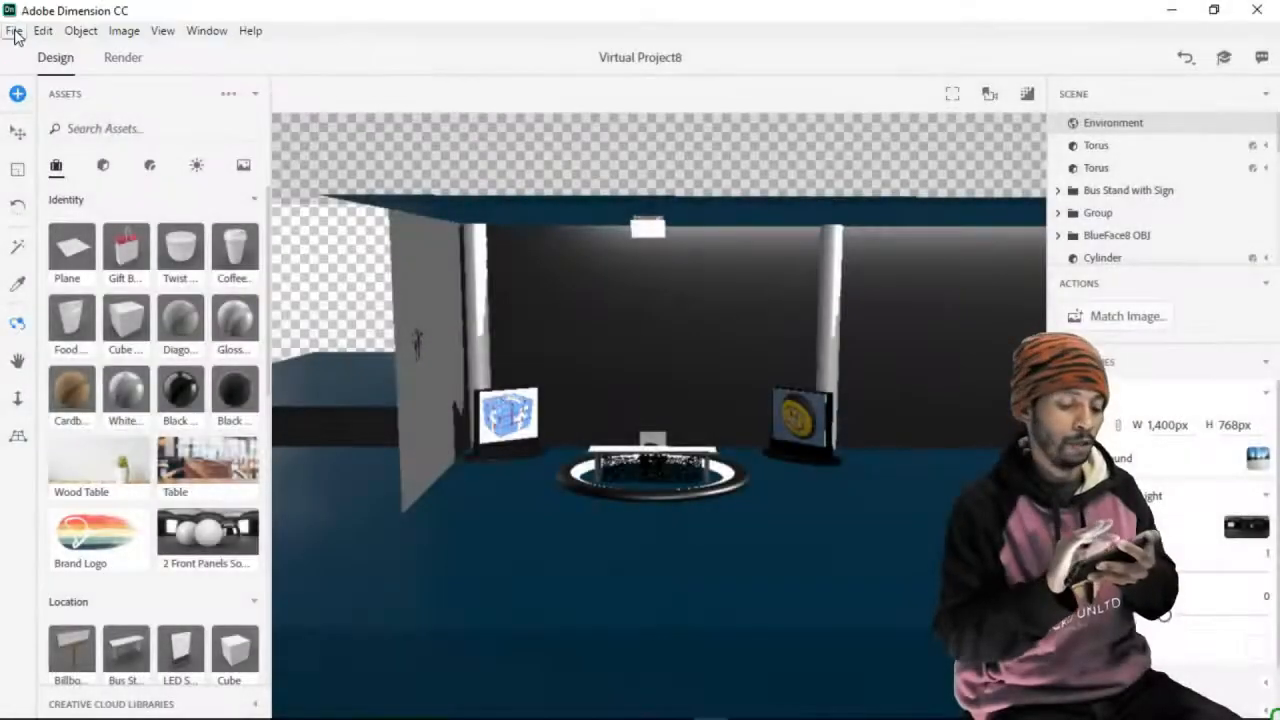
{"action": "mouse_move", "coordinate": [80, 30]}
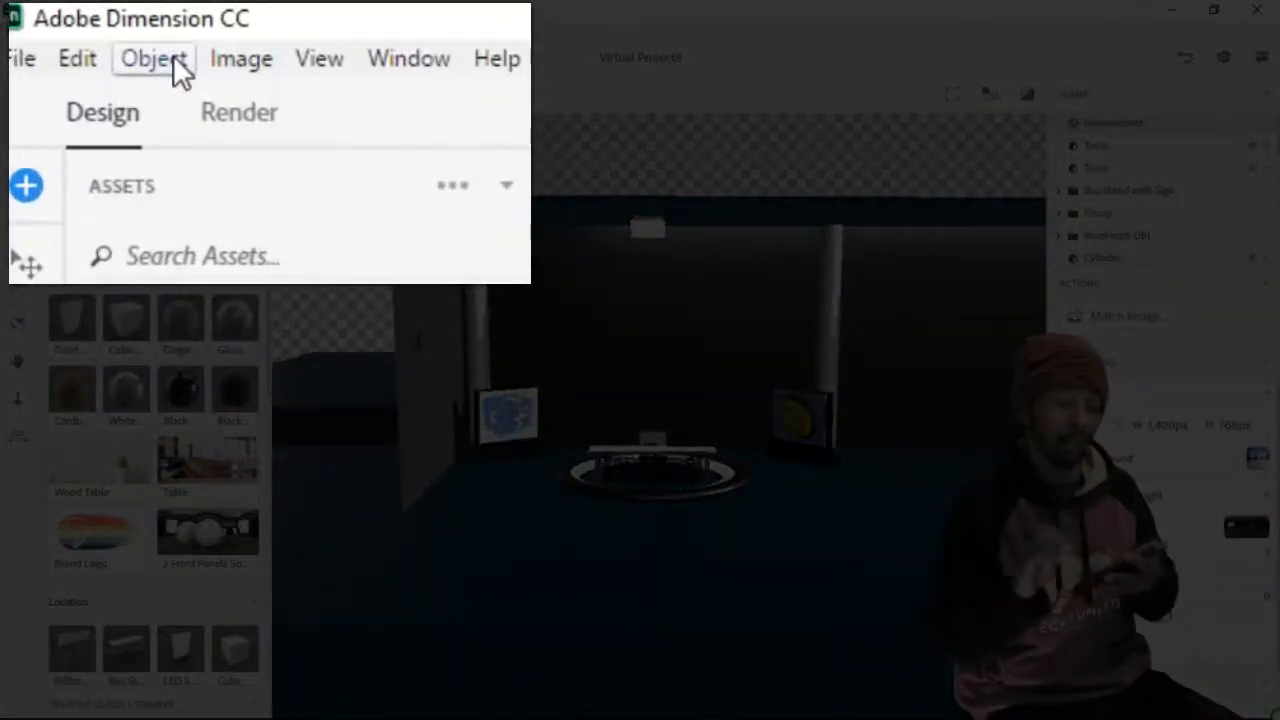
{"action": "left_click", "coordinate": [152, 58]}
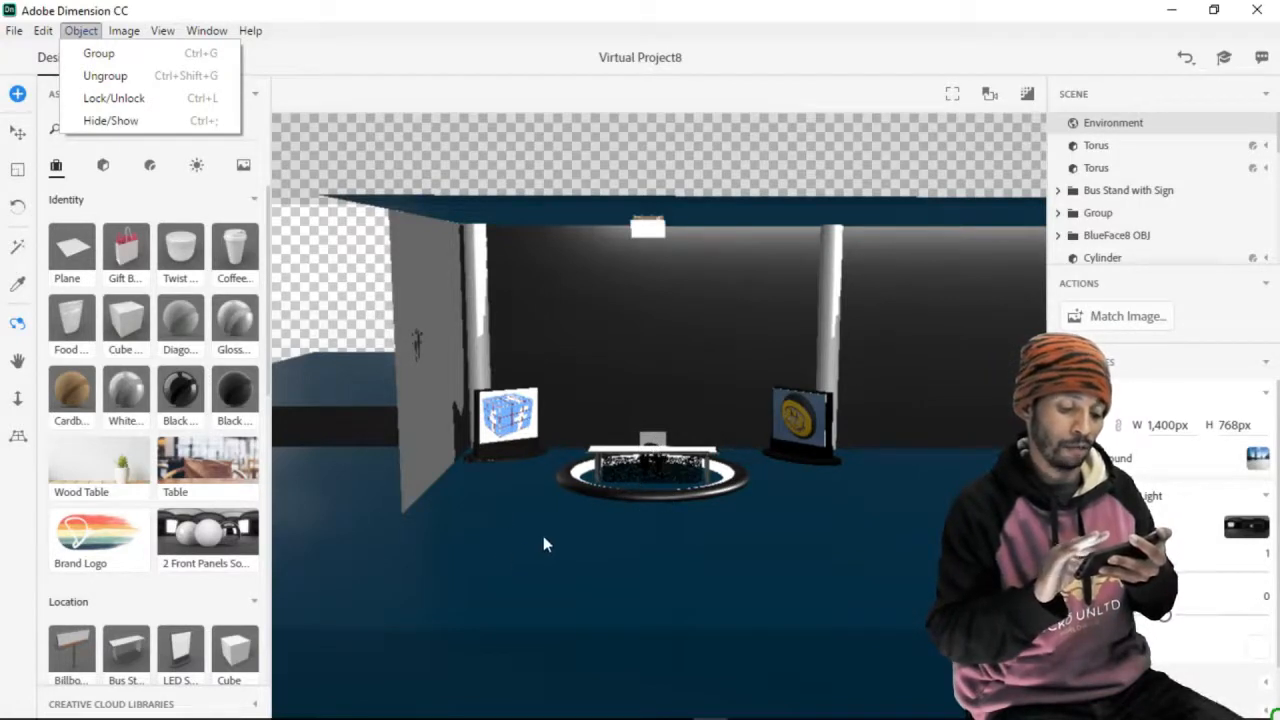
{"action": "mouse_move", "coordinate": [630, 224]}
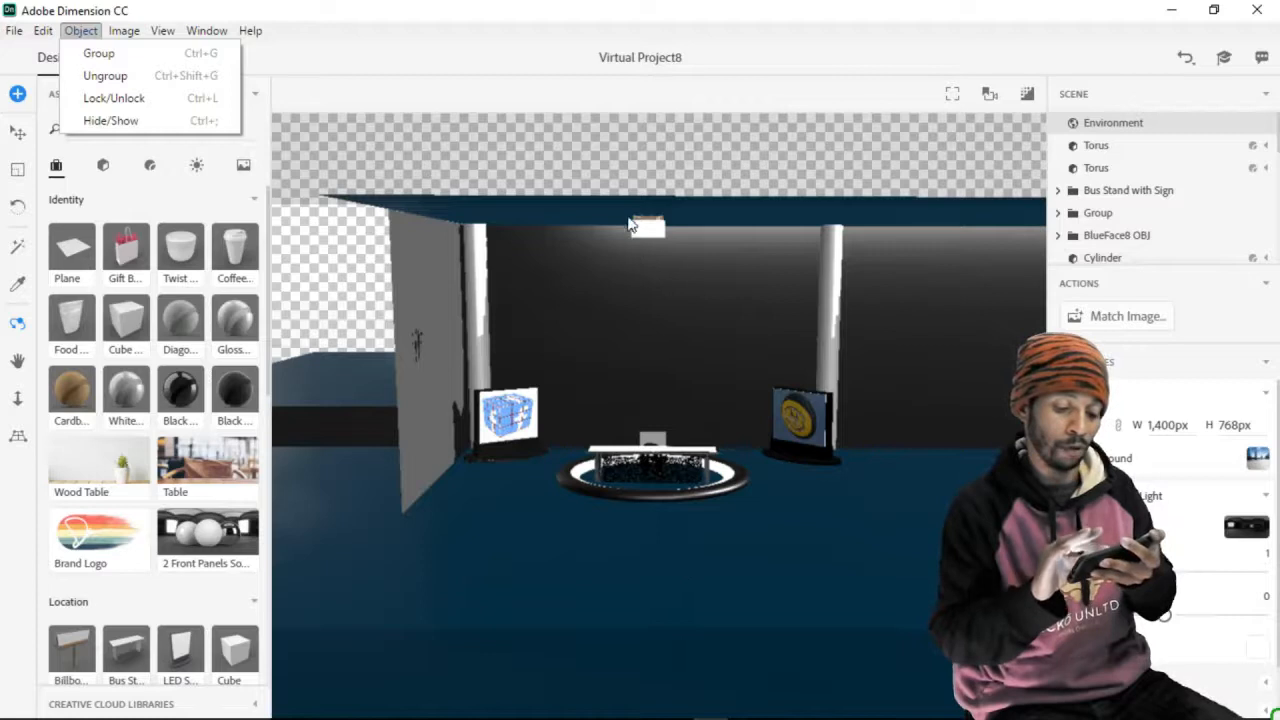
{"action": "mouse_move", "coordinate": [700, 348]}
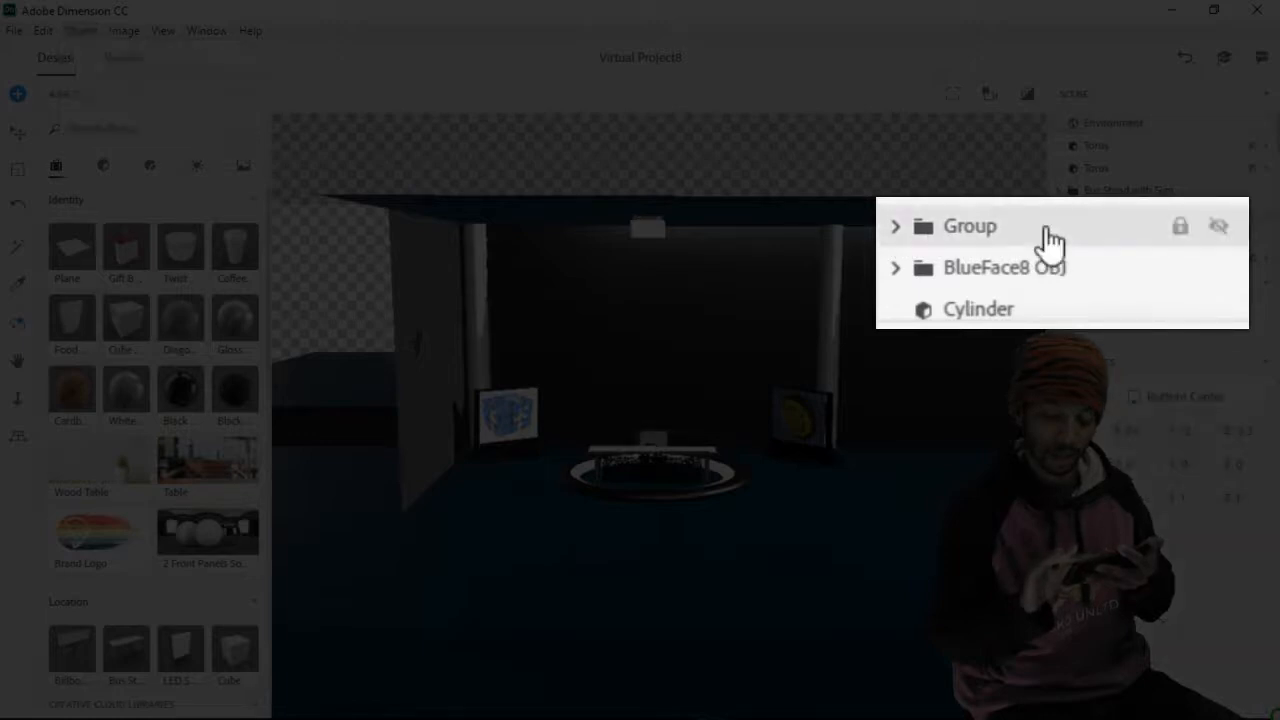
Expand the Group in the Scene panel to show its laptop, tall boxes and rounded cube
{"action": "left_click", "coordinate": [894, 226]}
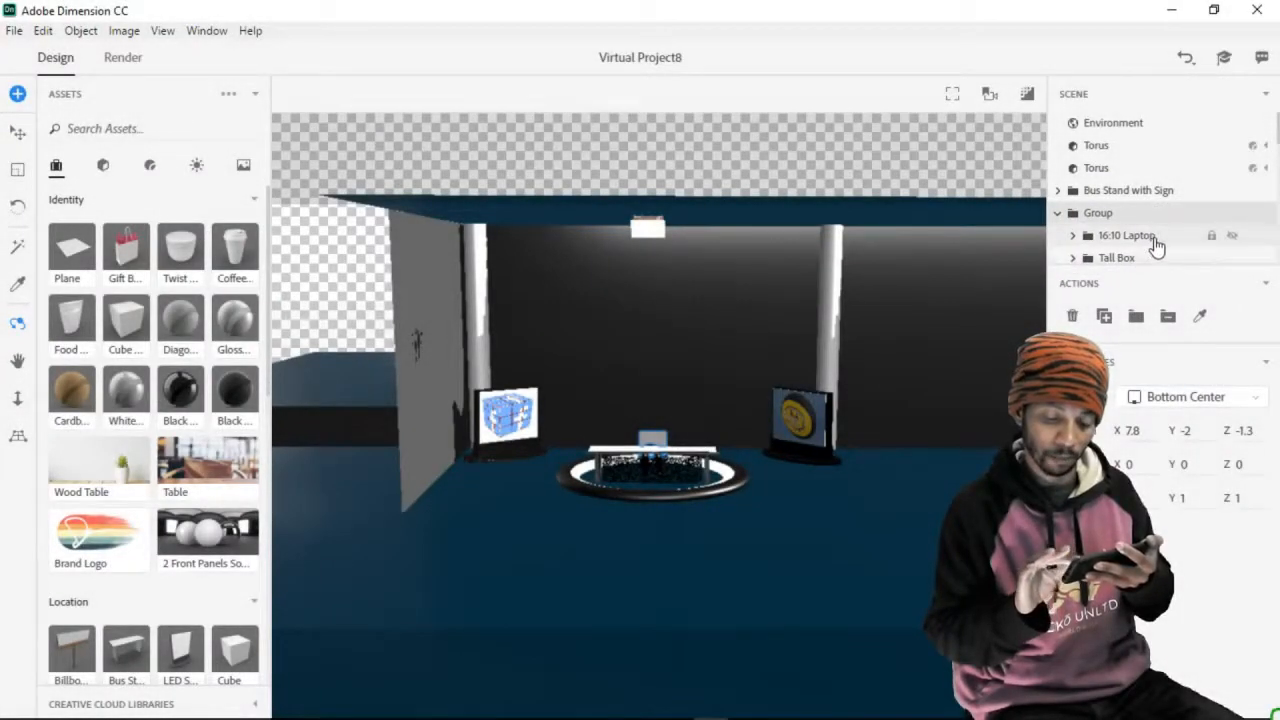
{"action": "mouse_move", "coordinate": [1244, 196]}
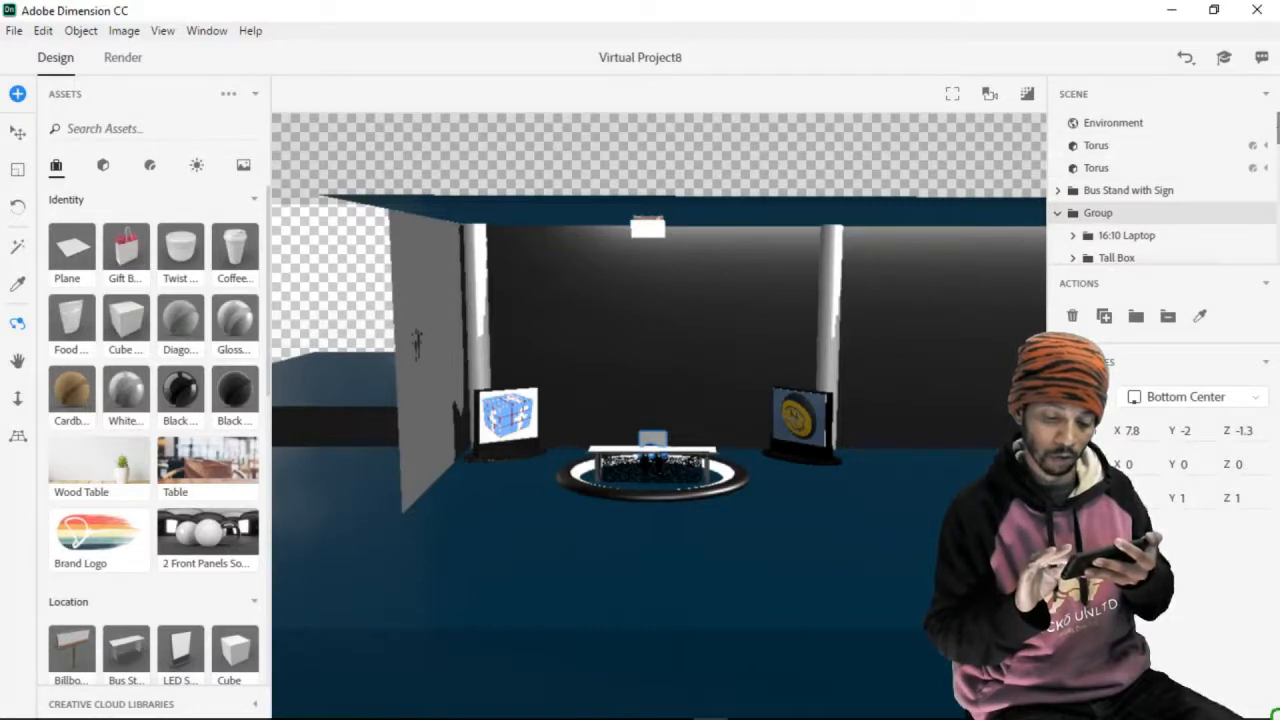
{"action": "scroll", "scroll_direction": "down", "scroll_amount": 3}
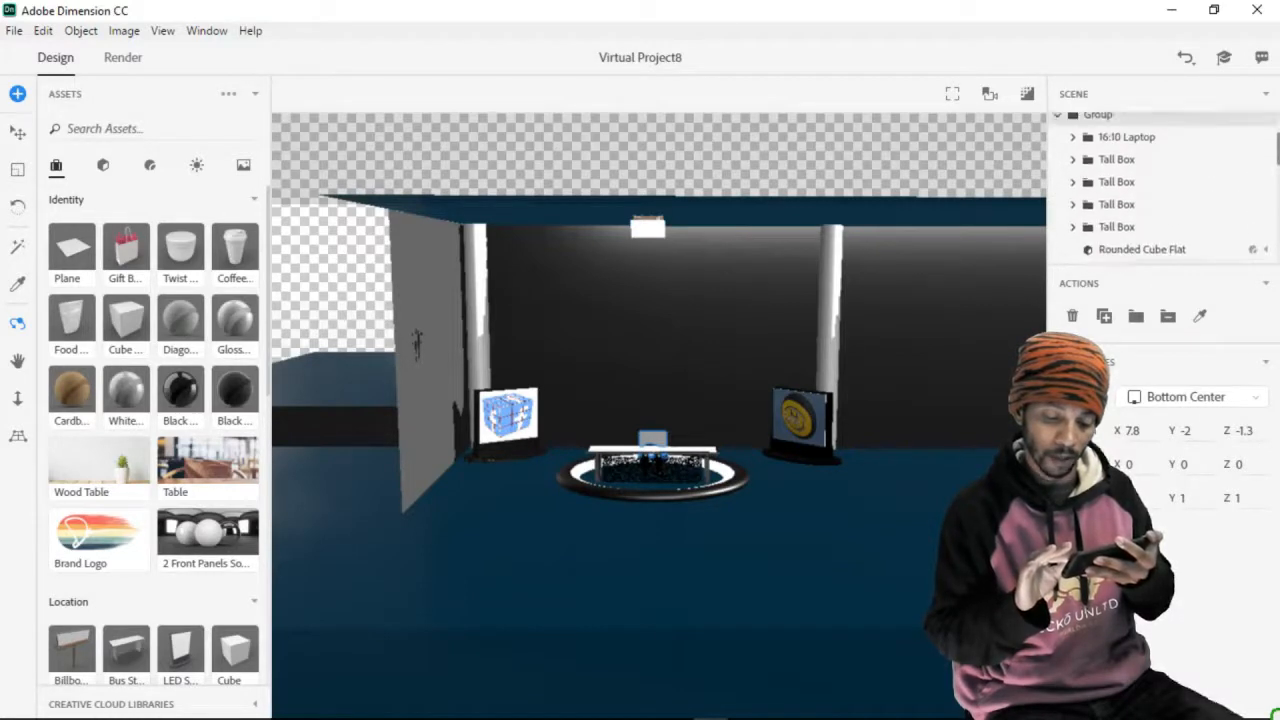
{"action": "scroll", "scroll_direction": "up", "scroll_amount": 3}
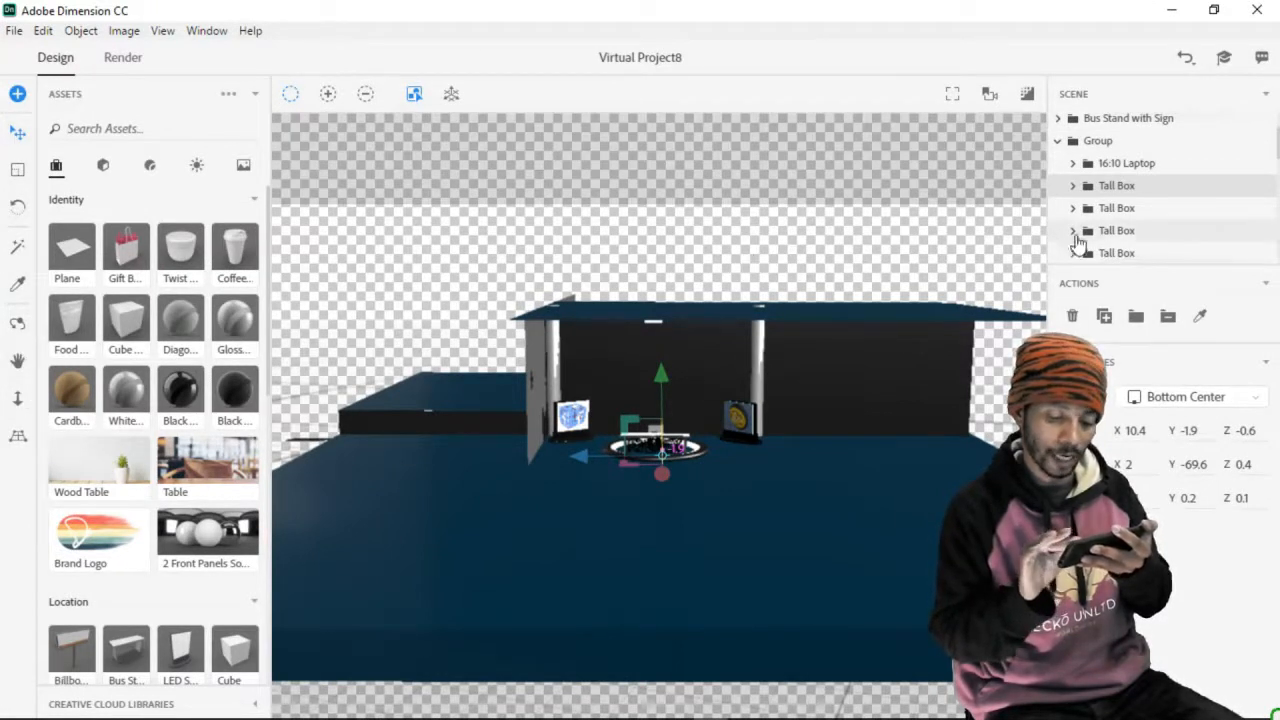
Select Tall Box objects in turn, then collapse the Group's contents in the Scene panel
{"action": "left_click", "coordinate": [1116, 208]}
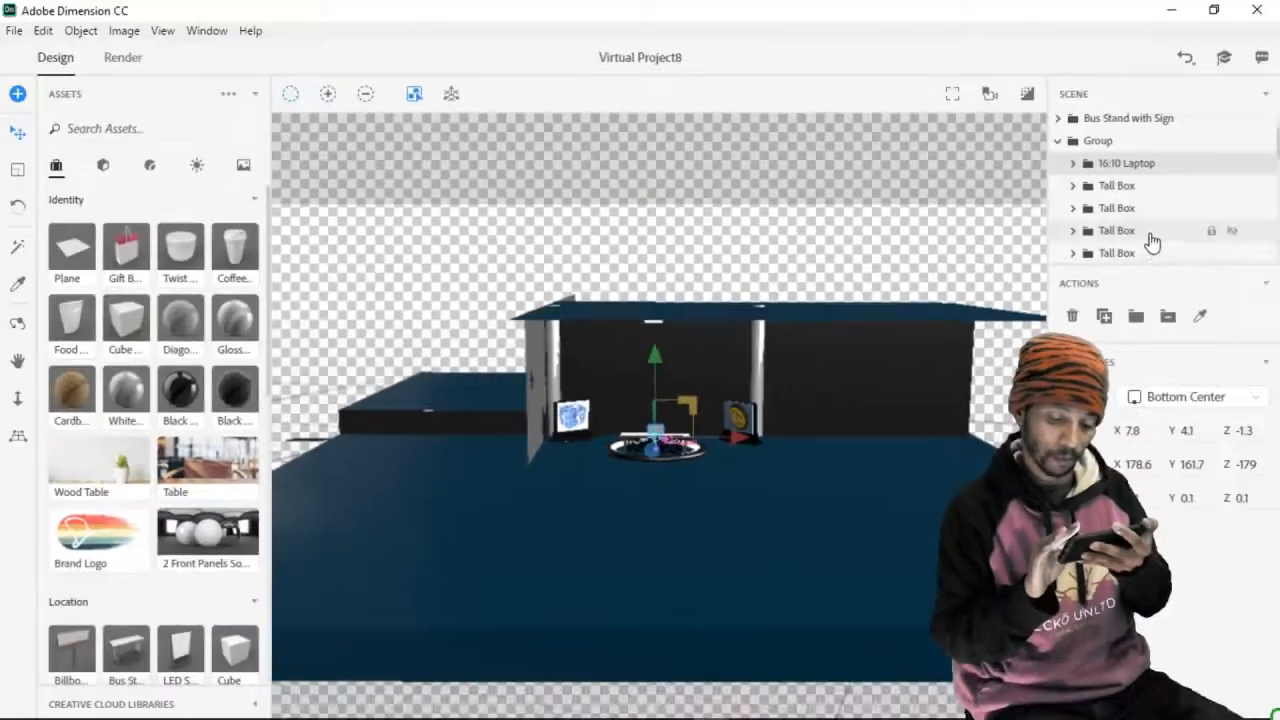
{"action": "left_click", "coordinate": [1116, 252]}
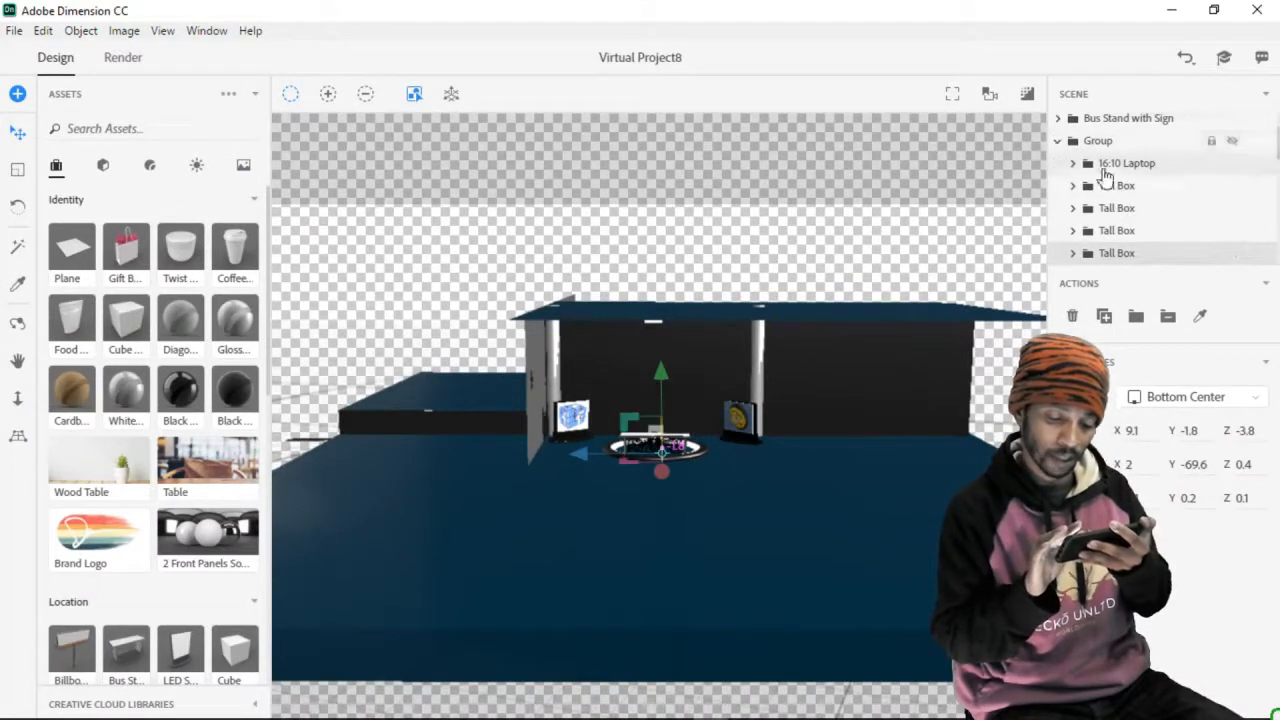
{"action": "left_click", "coordinate": [1072, 164]}
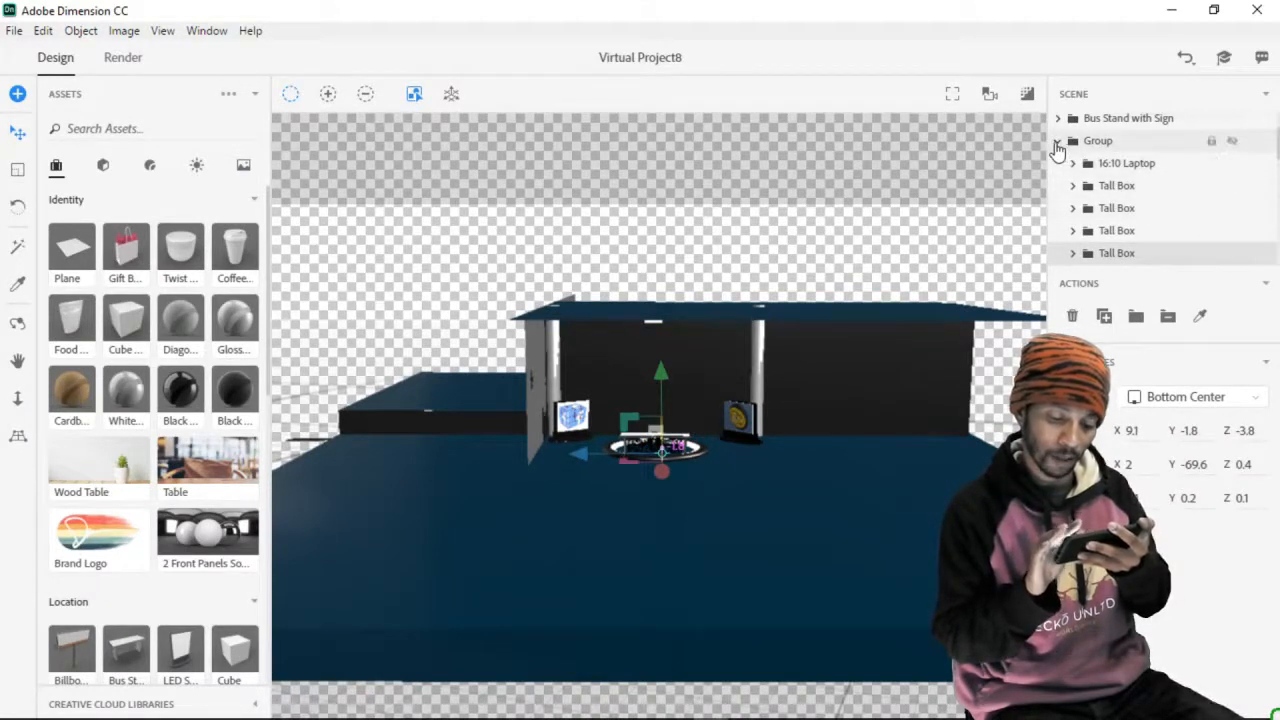
{"action": "left_click", "coordinate": [1058, 140]}
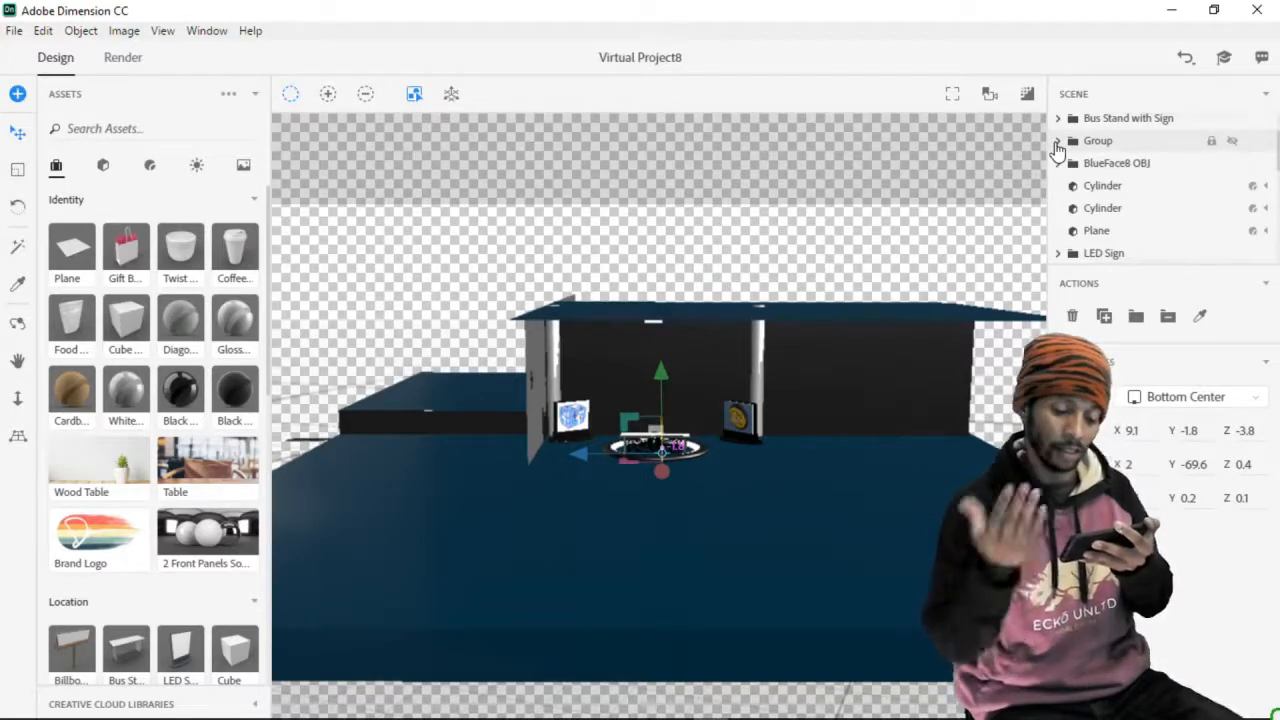
{"action": "left_click", "coordinate": [1058, 140]}
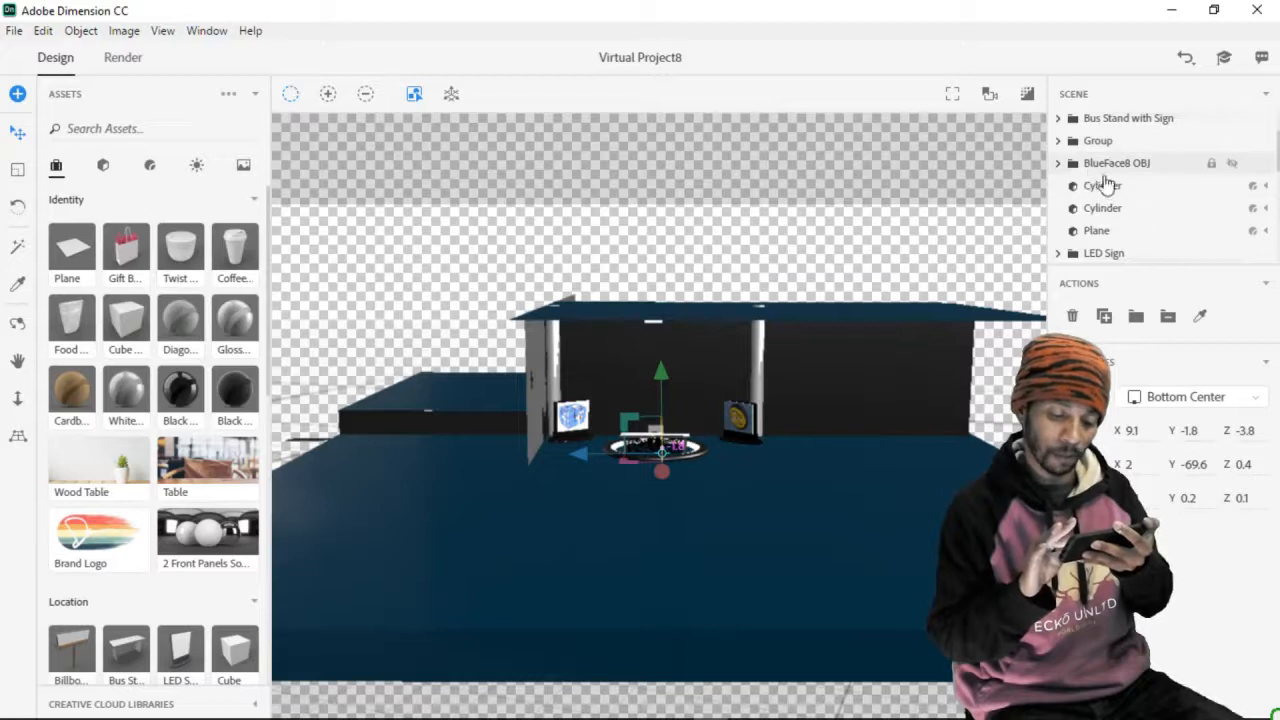
Select the LED Sign object in the Scene panel
{"action": "left_click", "coordinate": [1104, 252]}
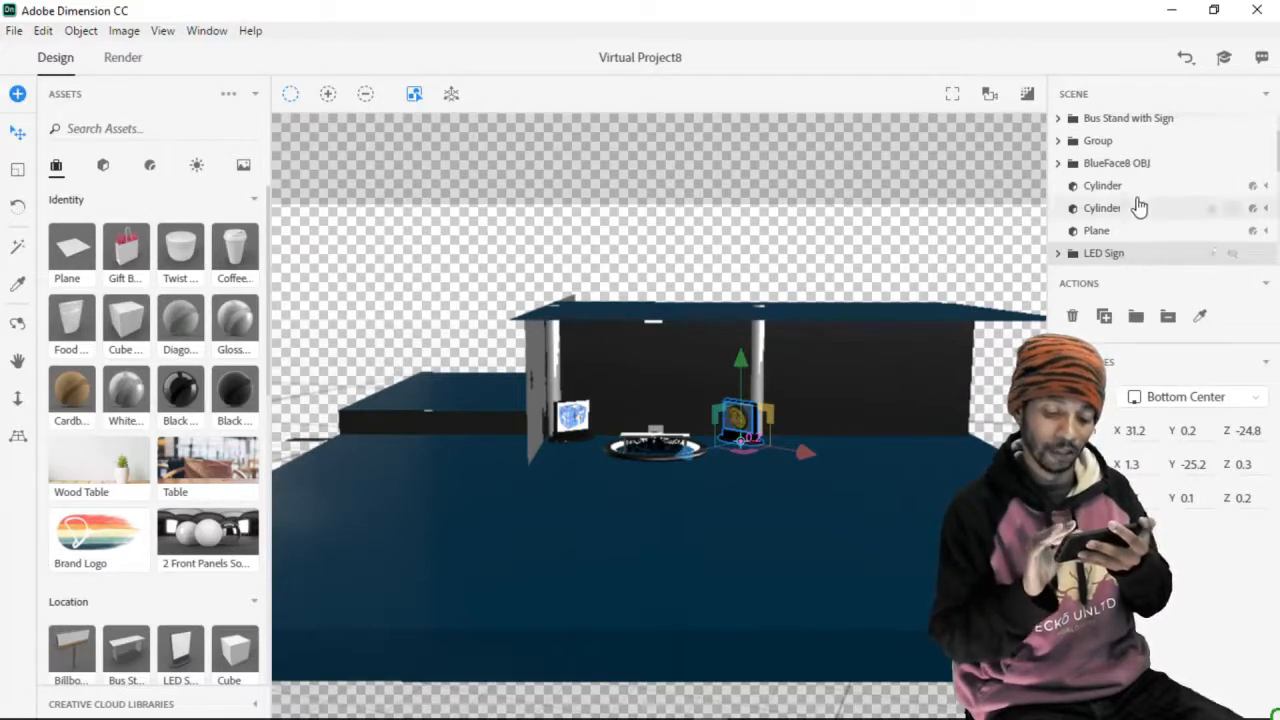
{"action": "mouse_move", "coordinate": [1130, 164]}
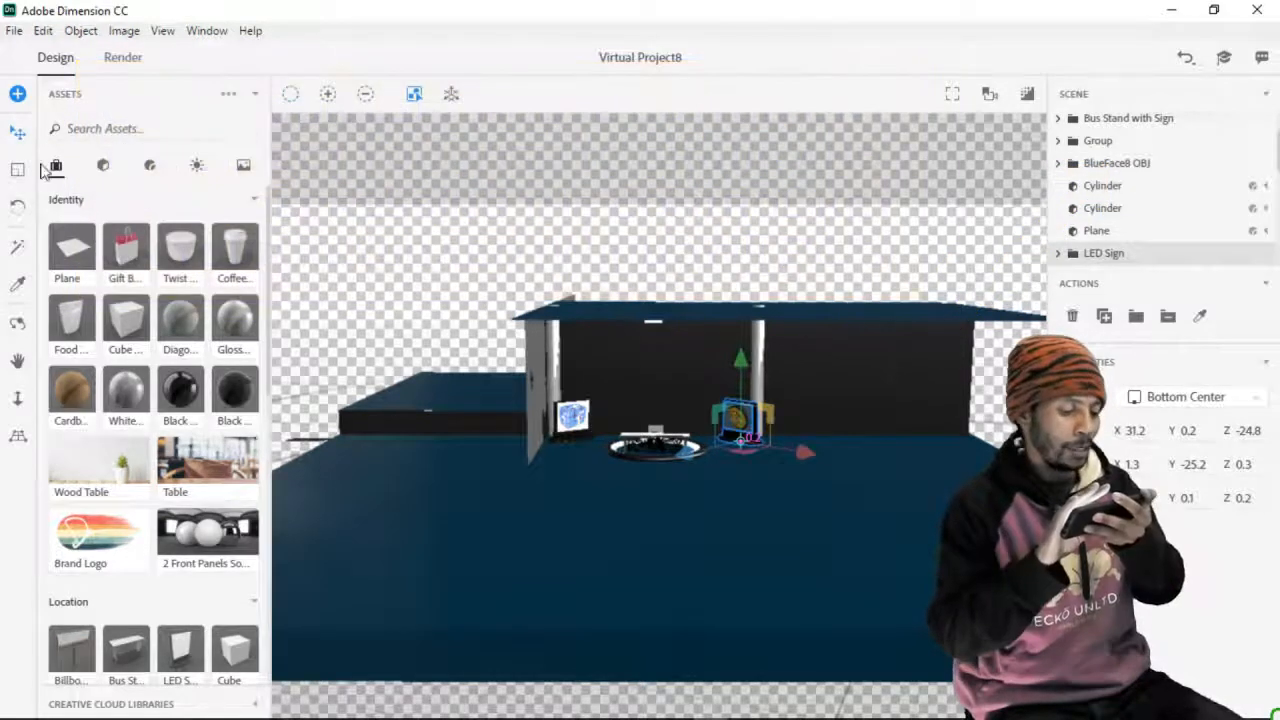
{"action": "mouse_move", "coordinate": [16, 170]}
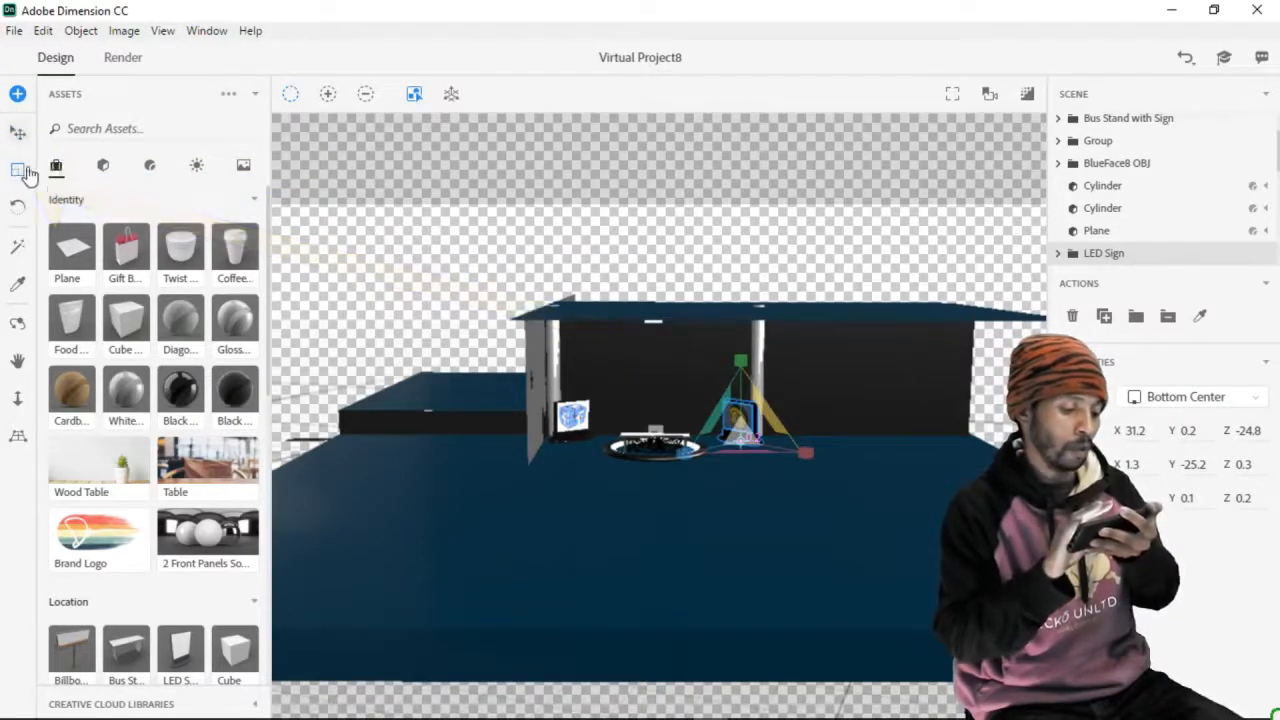
{"action": "mouse_move", "coordinate": [18, 176]}
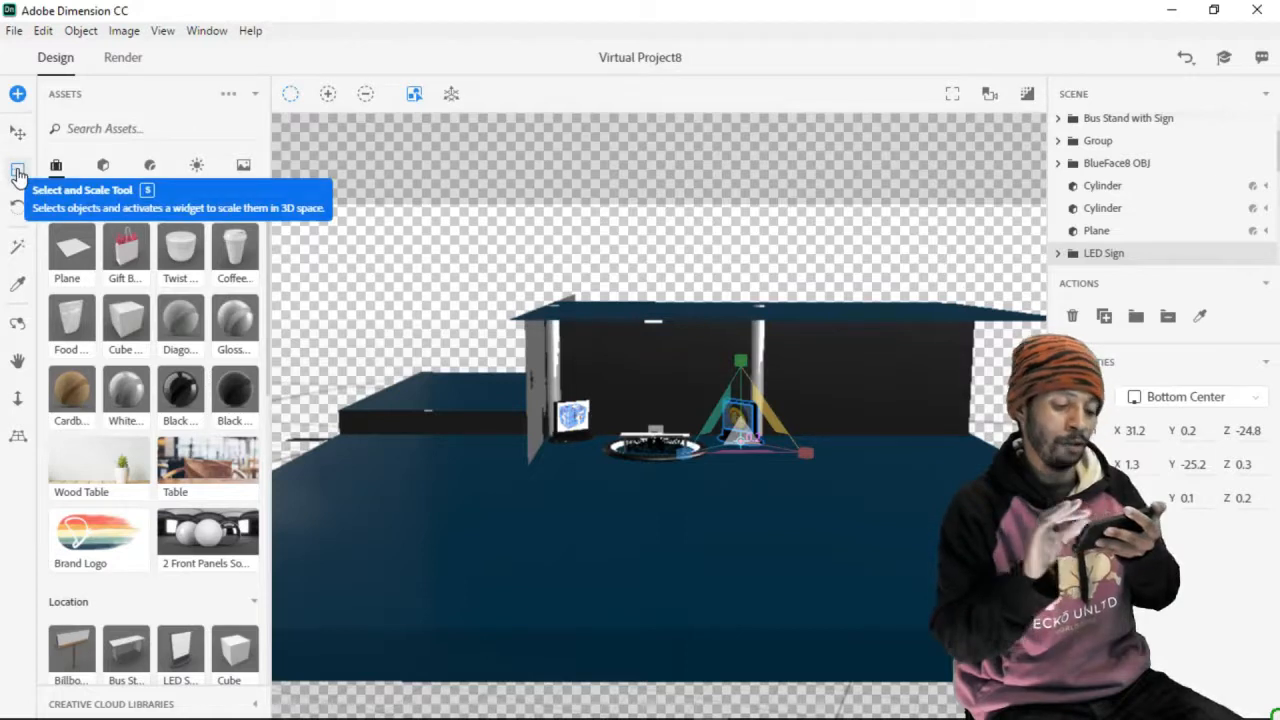
{"action": "mouse_move", "coordinate": [560, 264]}
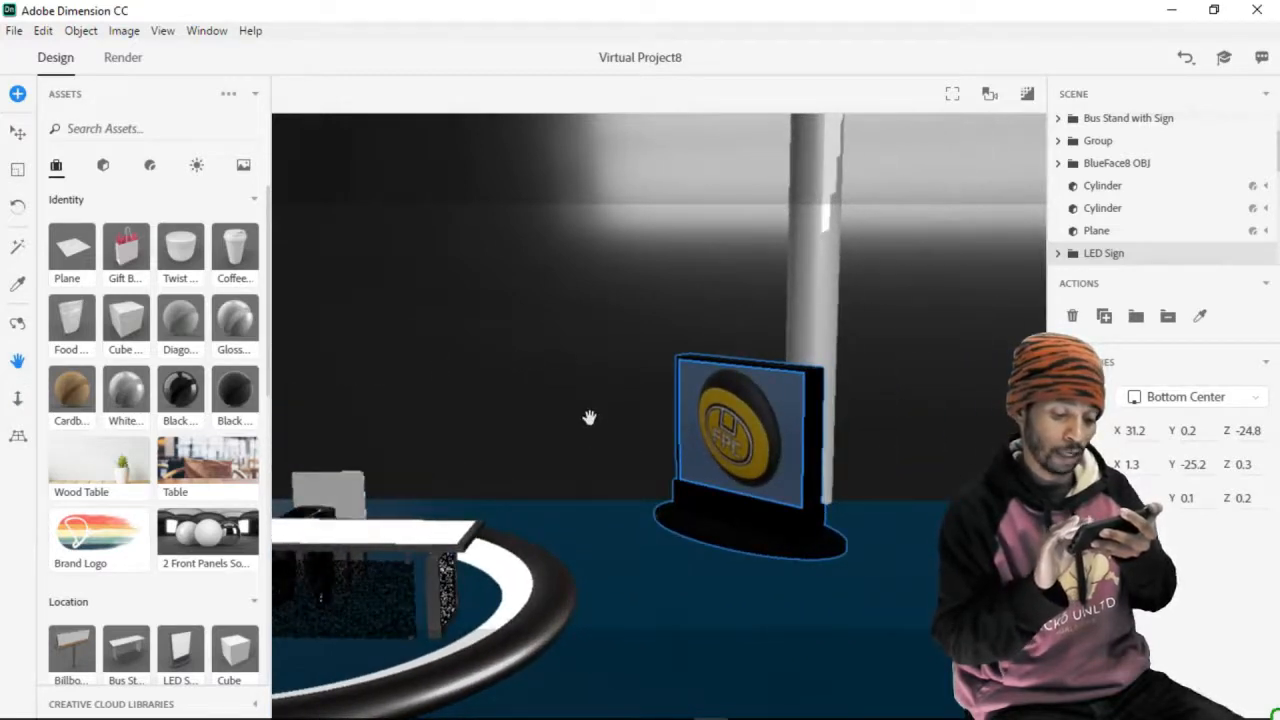
Pan the view to bring the LED sign with its round logo toward the centre
{"action": "left_click_drag", "start_coordinate": [590, 418], "coordinate": [456, 392]}
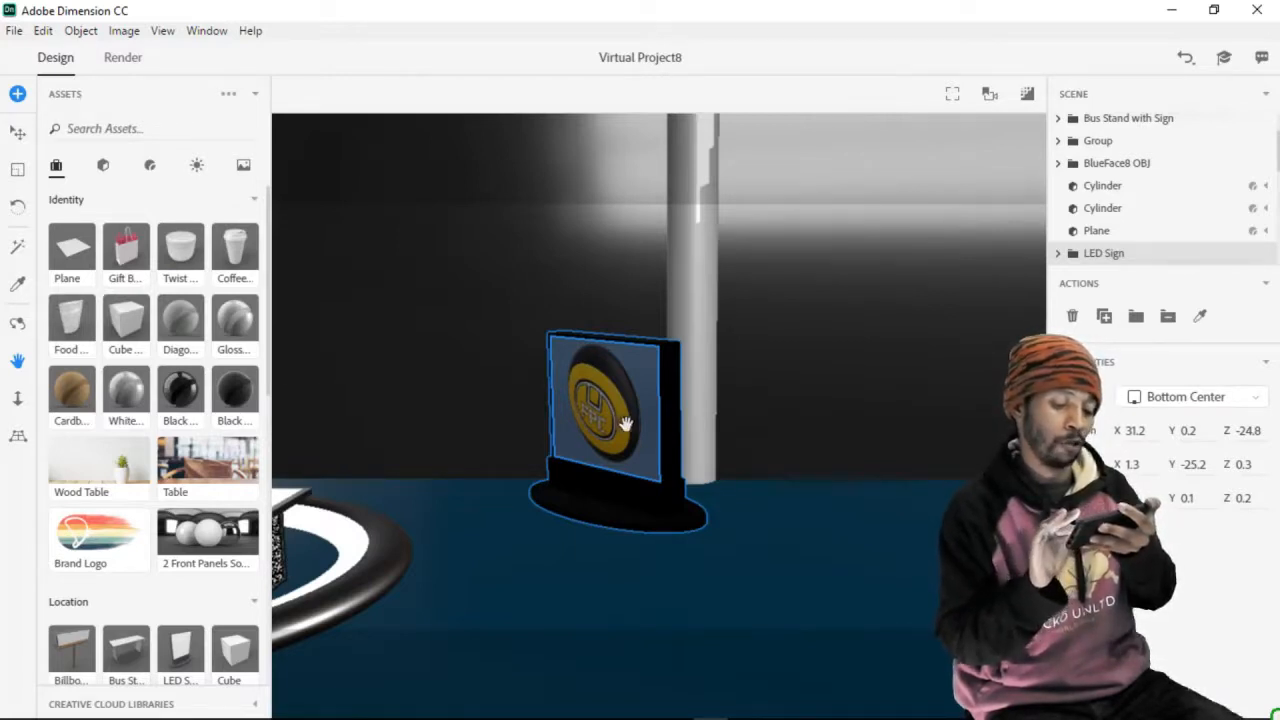
{"action": "mouse_move", "coordinate": [18, 288]}
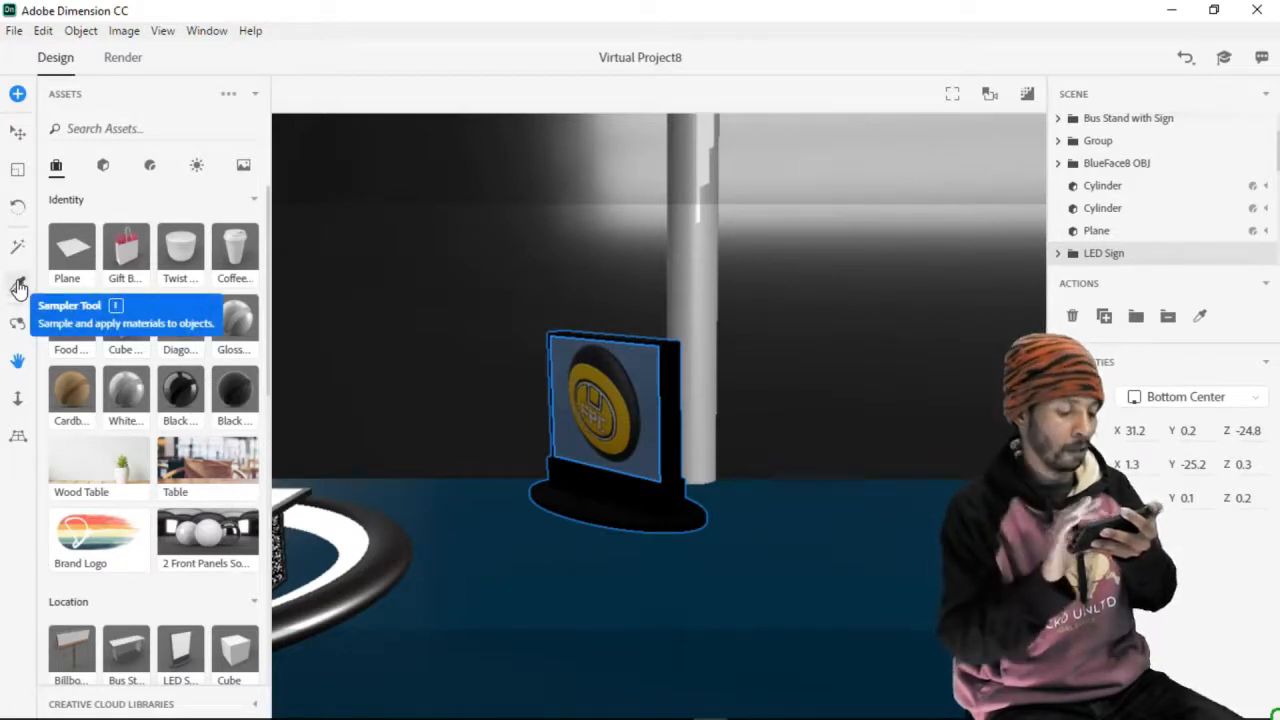
{"action": "mouse_move", "coordinate": [16, 210]}
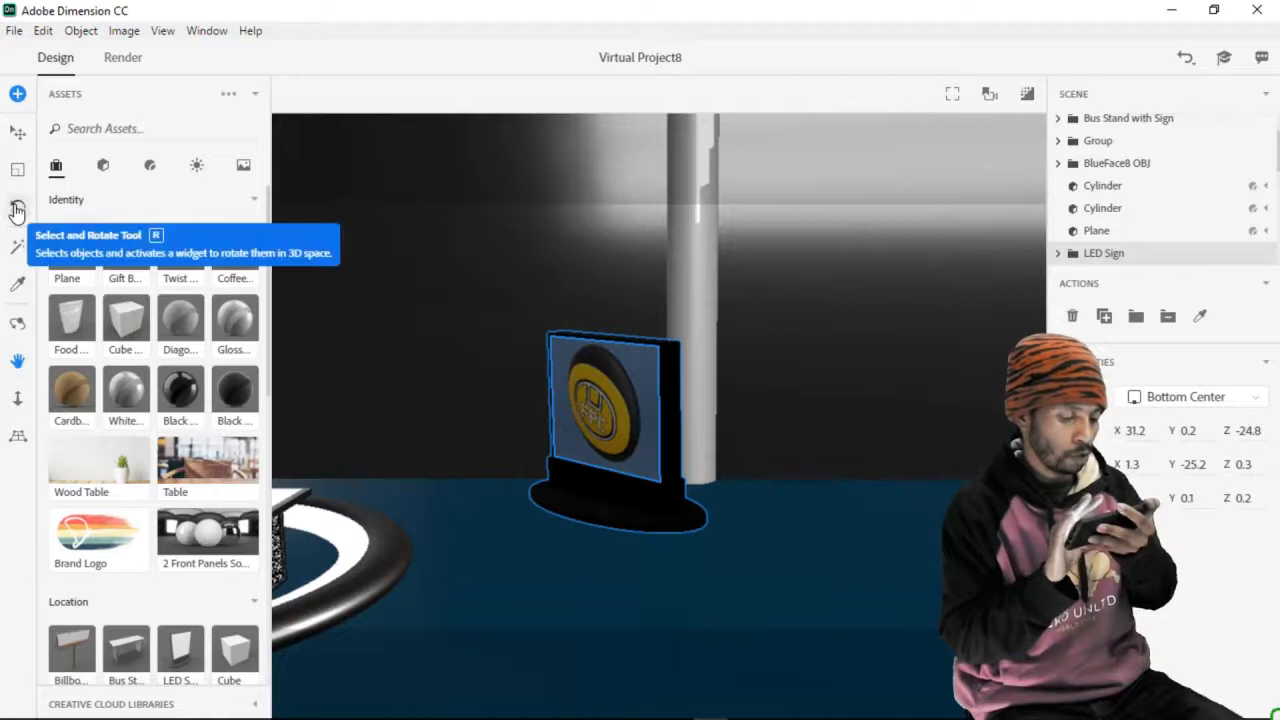
Rotate the LED sign with the Select and Rotate tool to roughly 179, -155, 179
{"action": "left_click", "coordinate": [16, 208]}
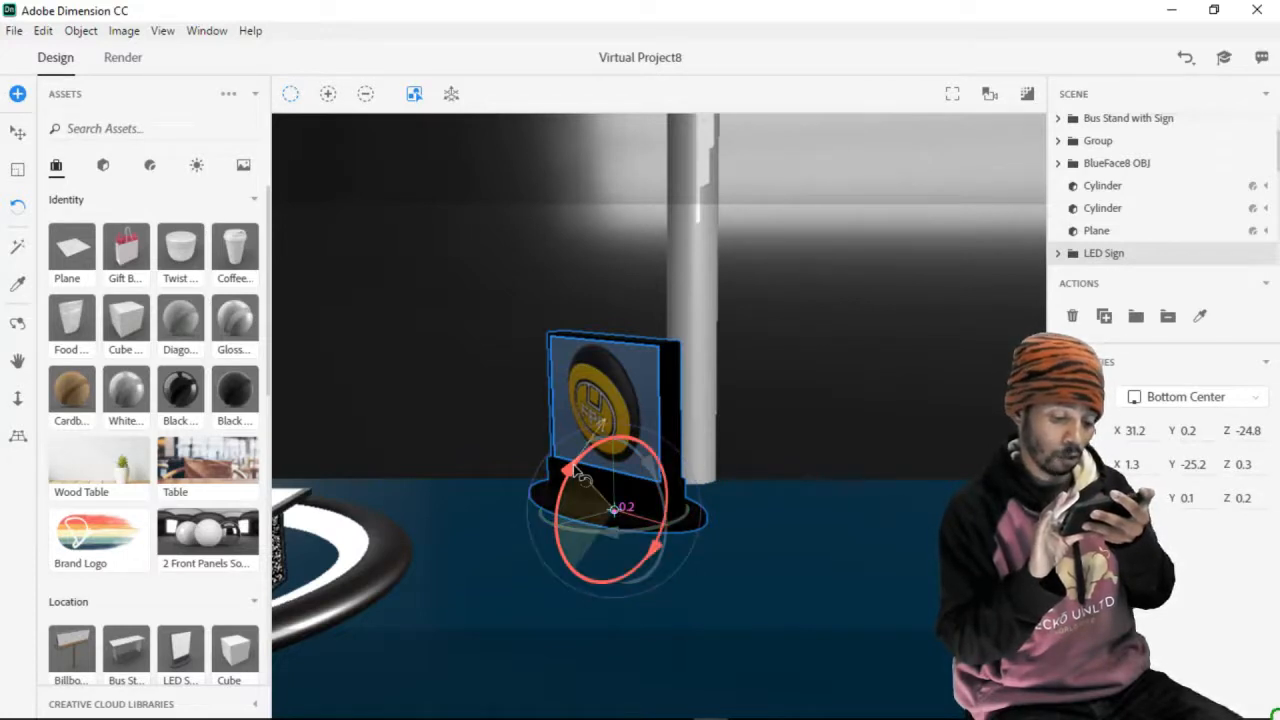
{"action": "left_click_drag", "start_coordinate": [580, 476], "coordinate": [640, 440]}
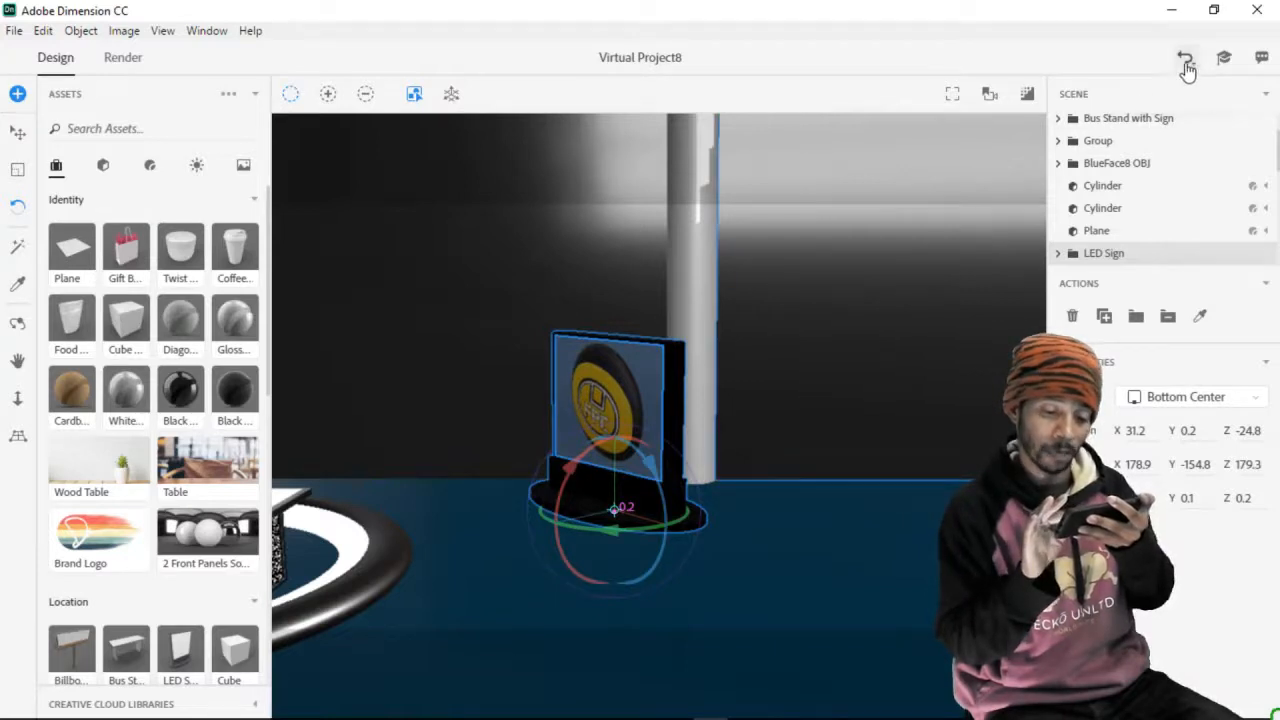
Undo the LED sign rotation, restoring values near 1.3, -25.2 and 0.3
{"action": "left_click", "coordinate": [1184, 58]}
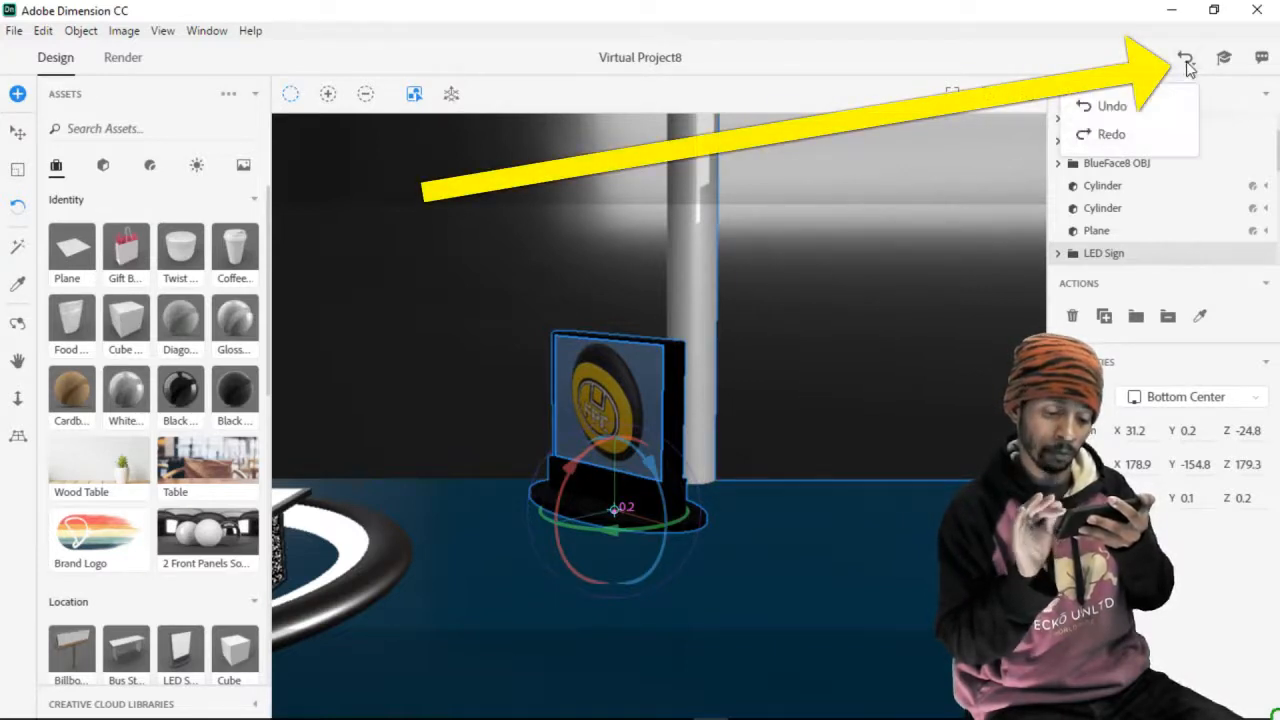
{"action": "mouse_move", "coordinate": [1112, 108]}
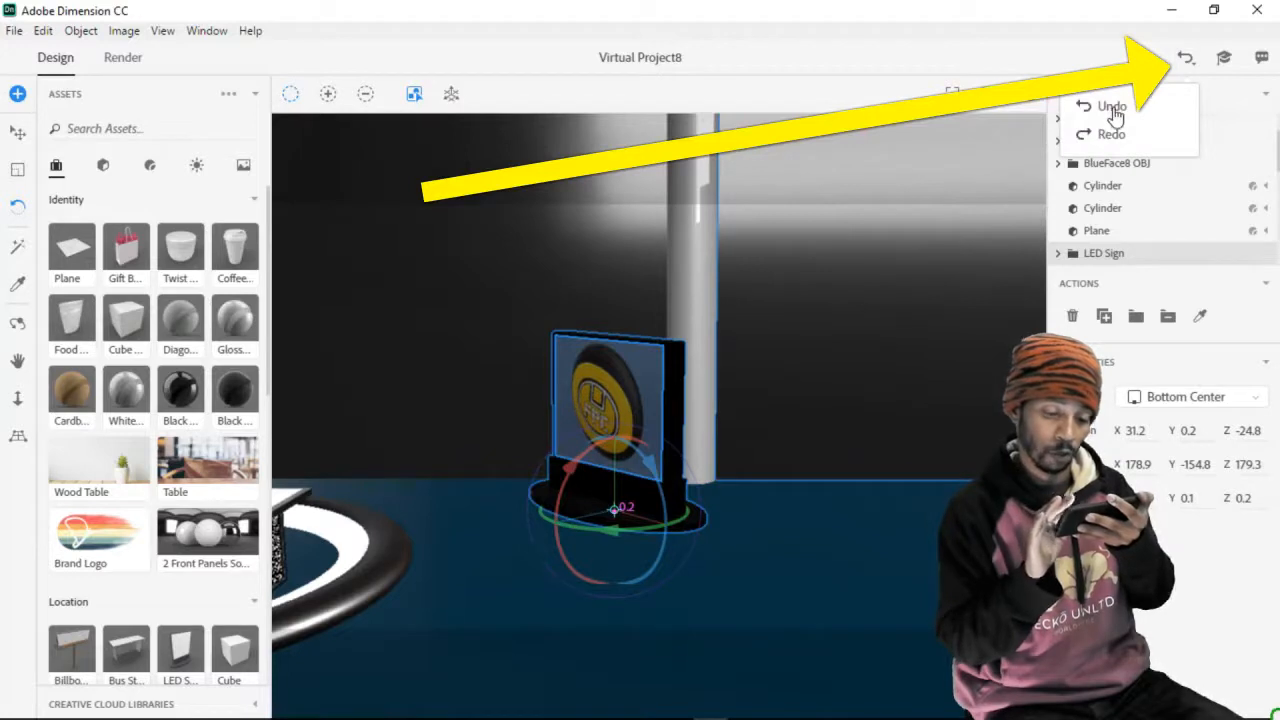
{"action": "left_click", "coordinate": [1110, 106]}
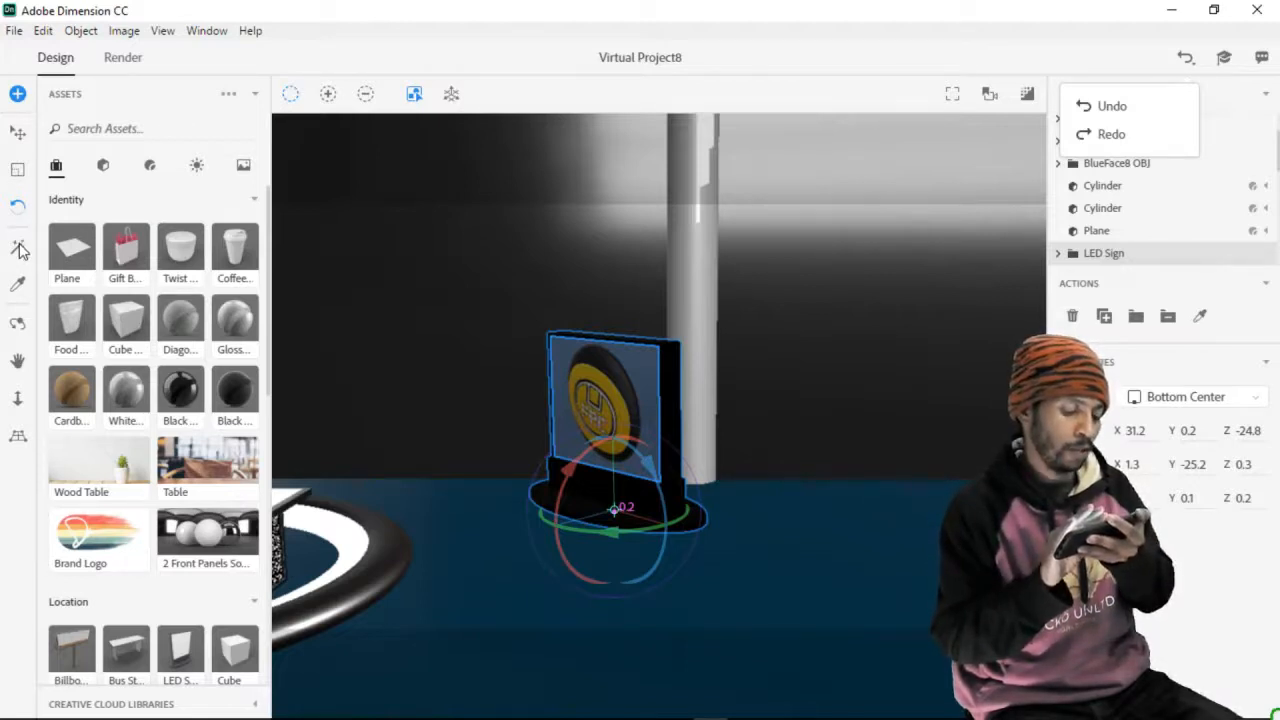
{"action": "mouse_move", "coordinate": [18, 250]}
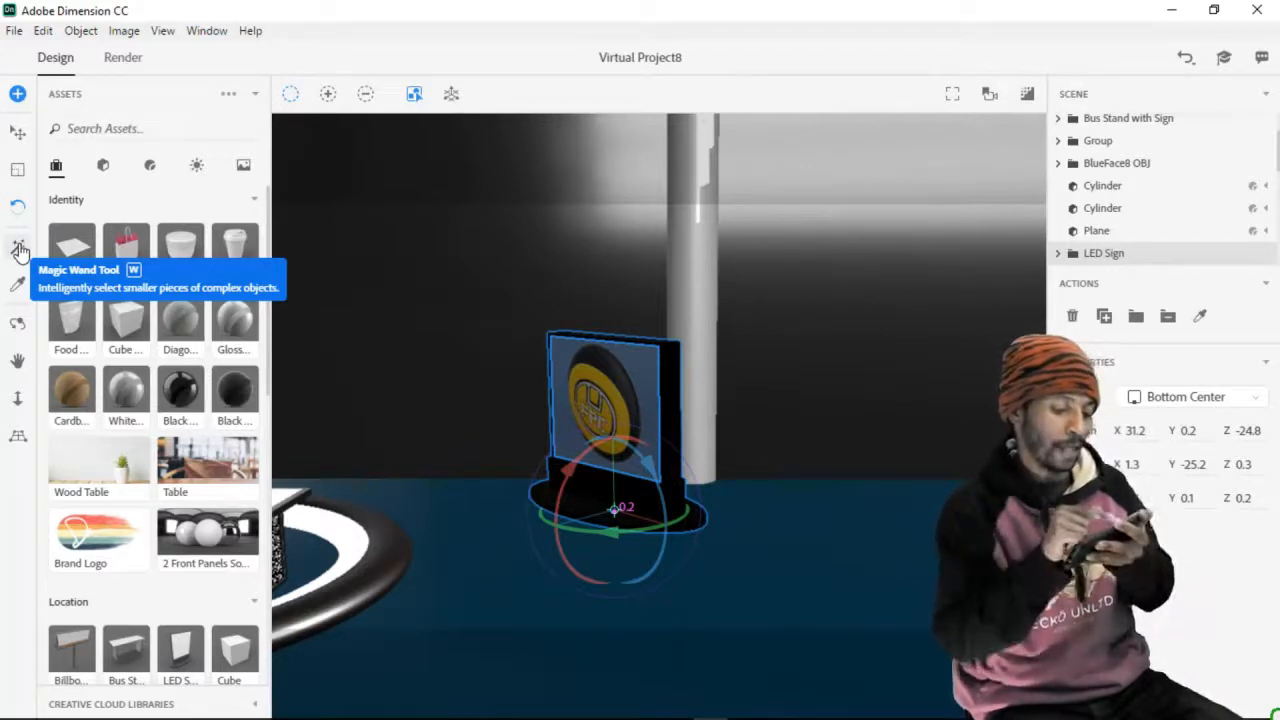
{"action": "mouse_move", "coordinate": [18, 290]}
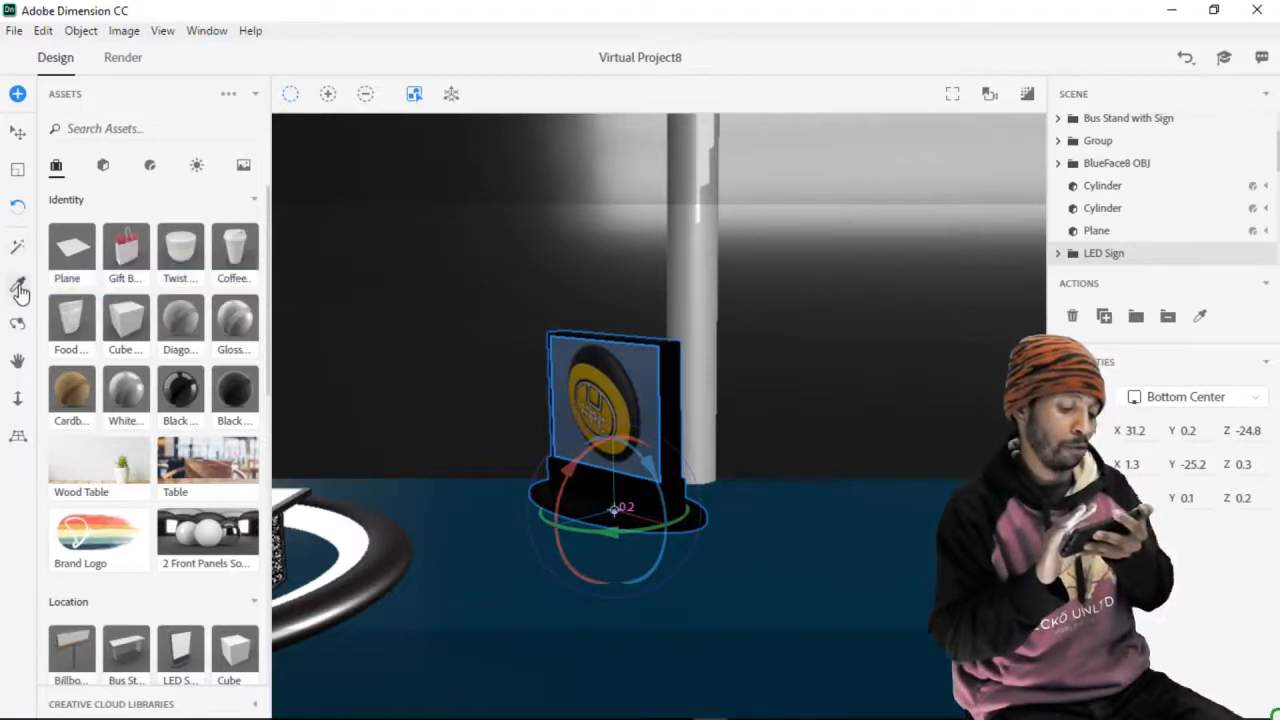
{"action": "mouse_move", "coordinate": [18, 290]}
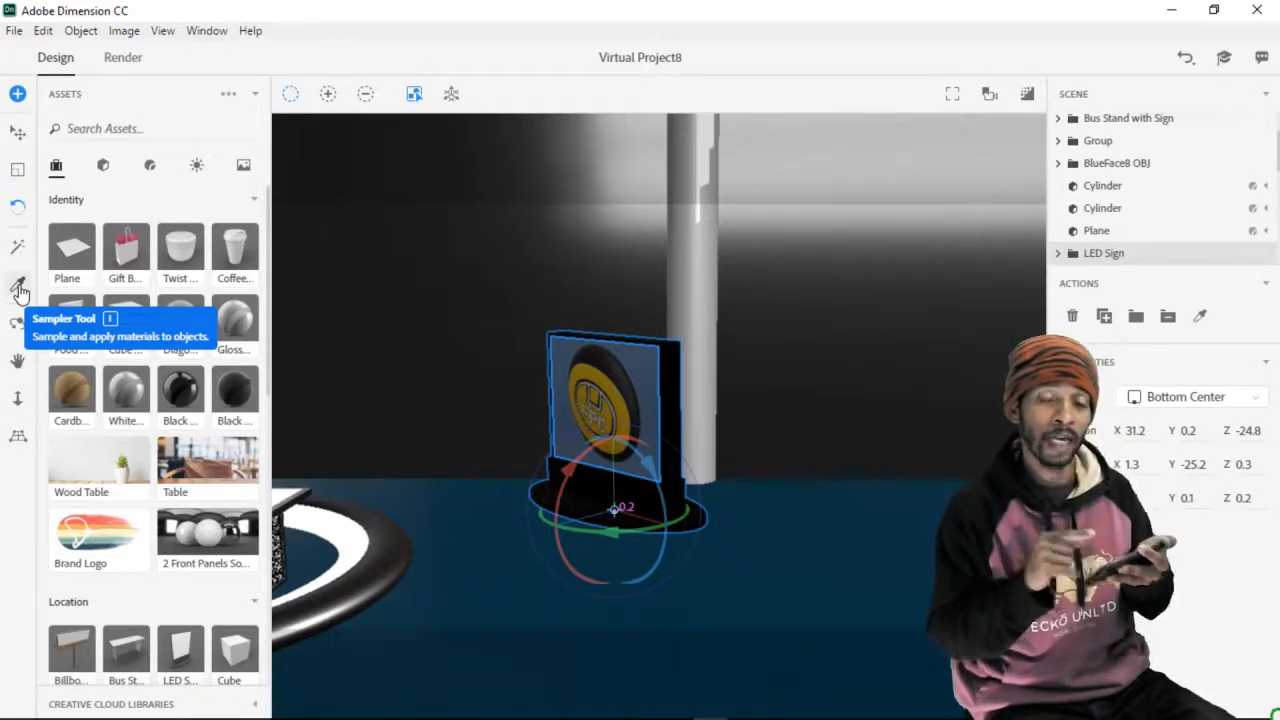
{"action": "mouse_move", "coordinate": [316, 362]}
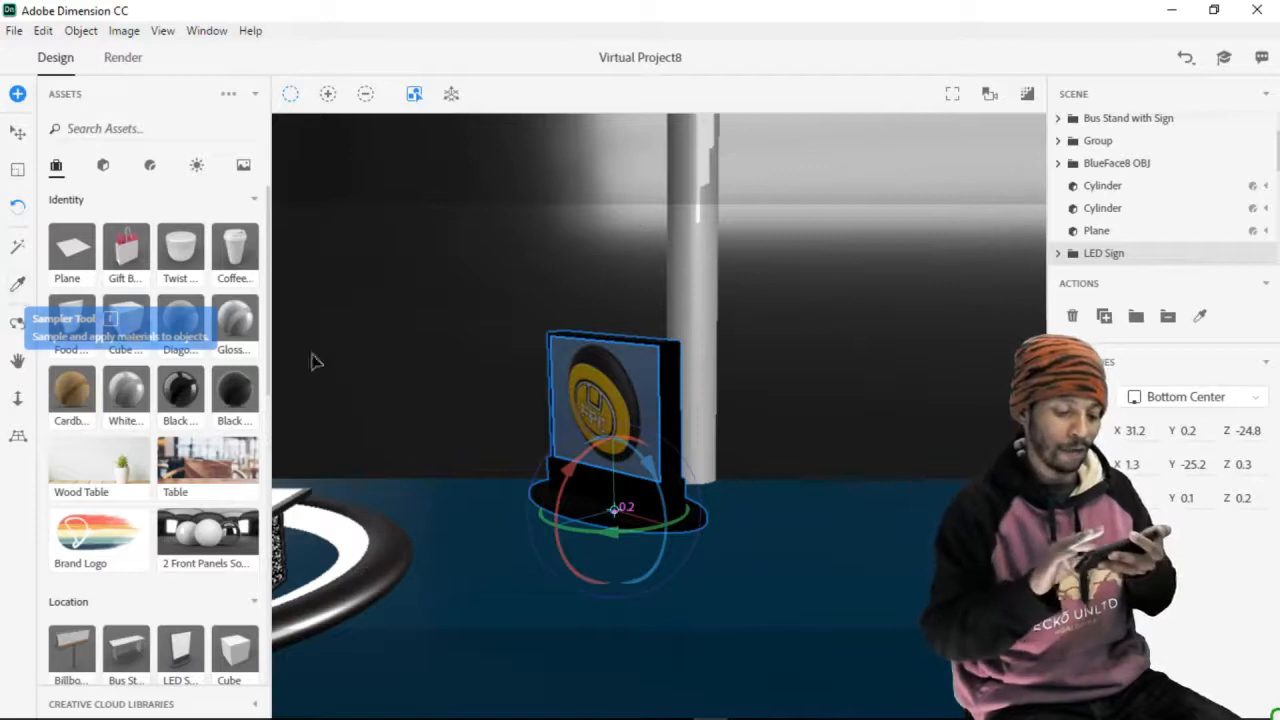
{"action": "mouse_move", "coordinate": [610, 414]}
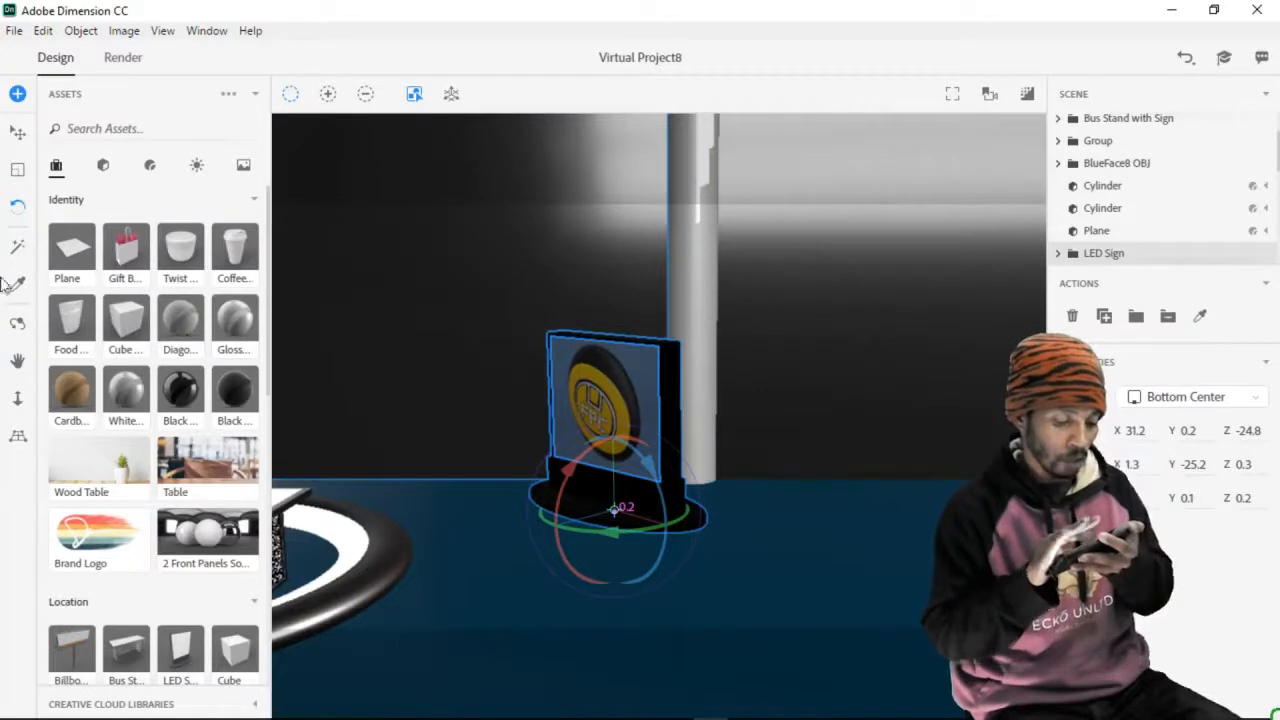
{"action": "mouse_move", "coordinate": [16, 360]}
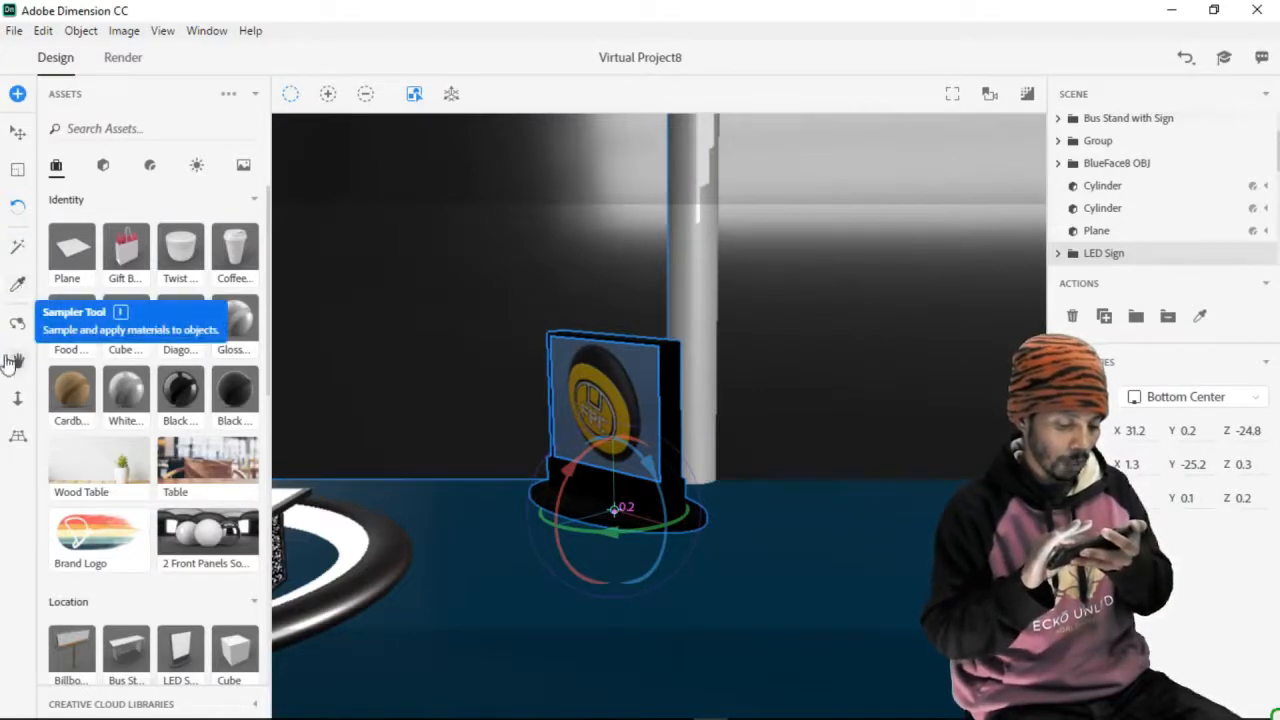
{"action": "mouse_move", "coordinate": [18, 330]}
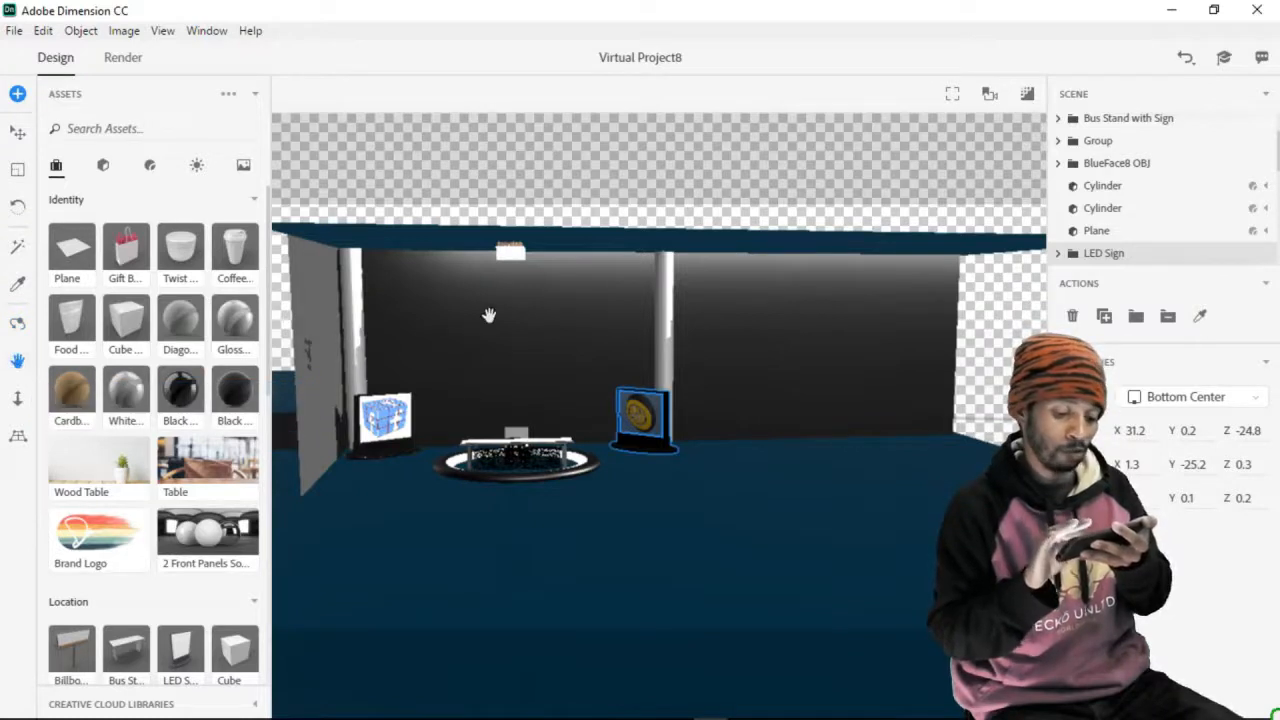
Pan the camera to shift the arena stage and signs across the view
{"action": "left_click_drag", "start_coordinate": [488, 316], "coordinate": [600, 306]}
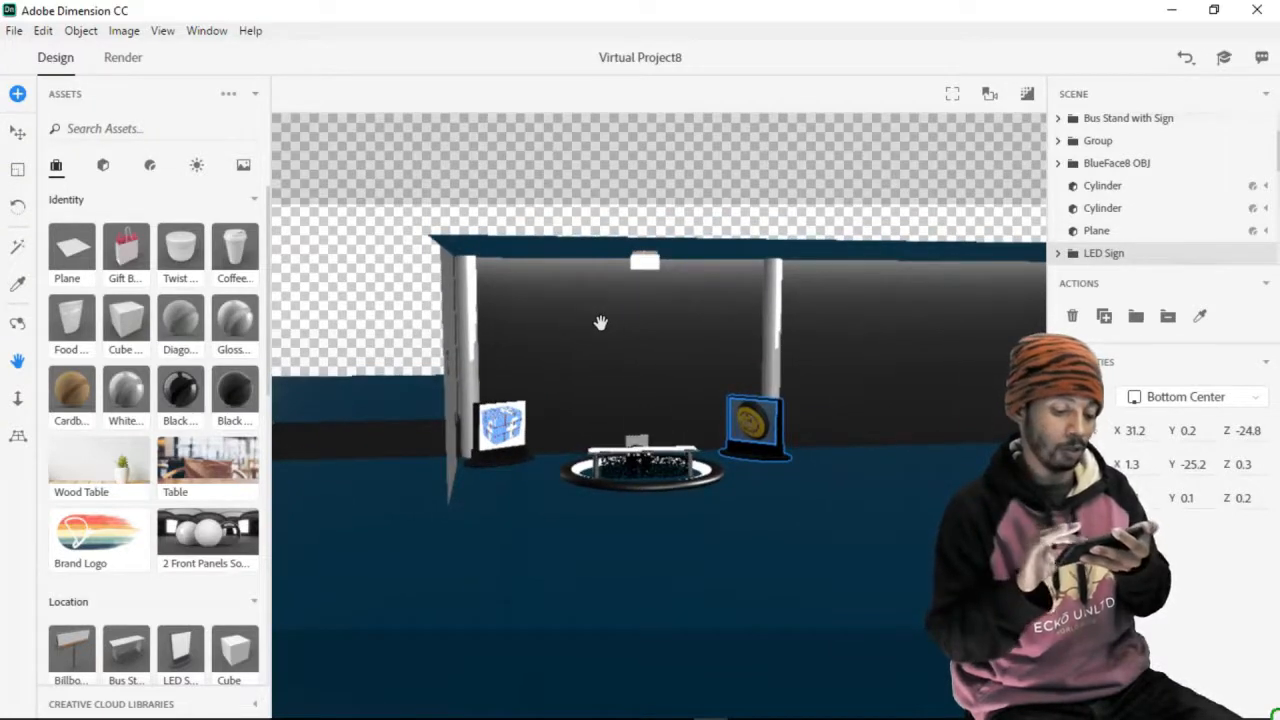
{"action": "mouse_move", "coordinate": [18, 398]}
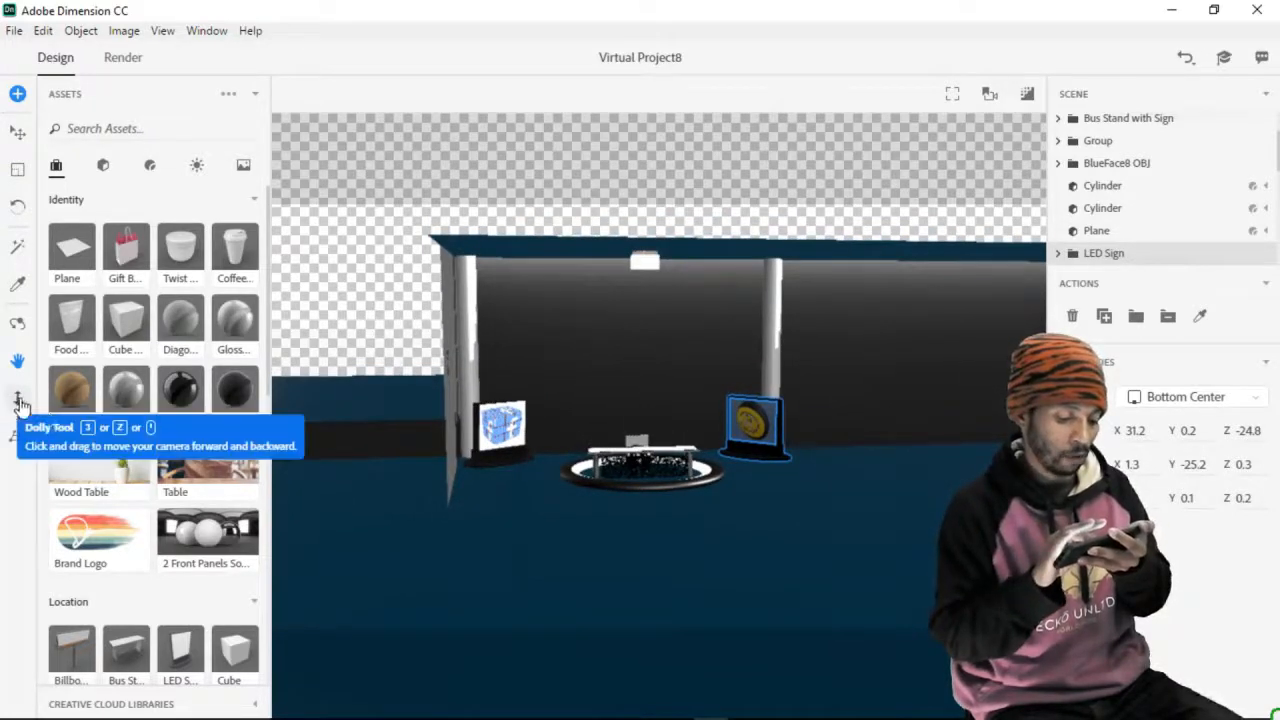
{"action": "mouse_move", "coordinate": [18, 404]}
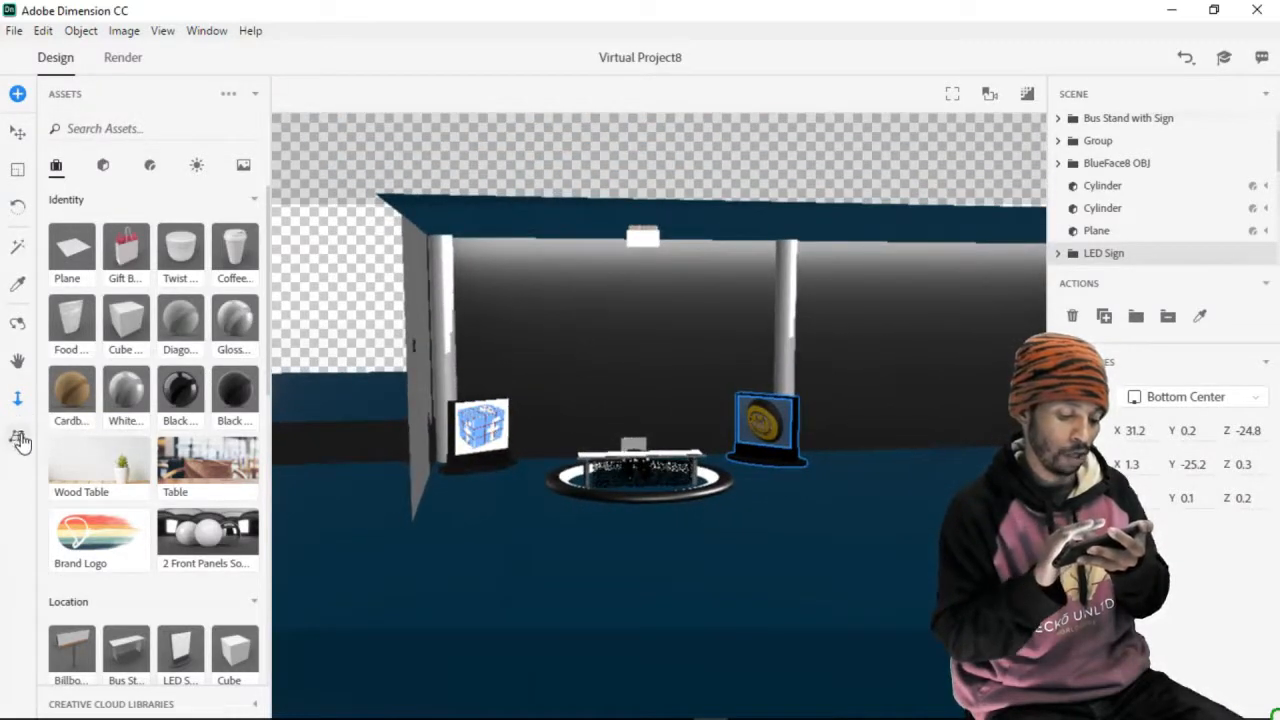
{"action": "mouse_move", "coordinate": [18, 440]}
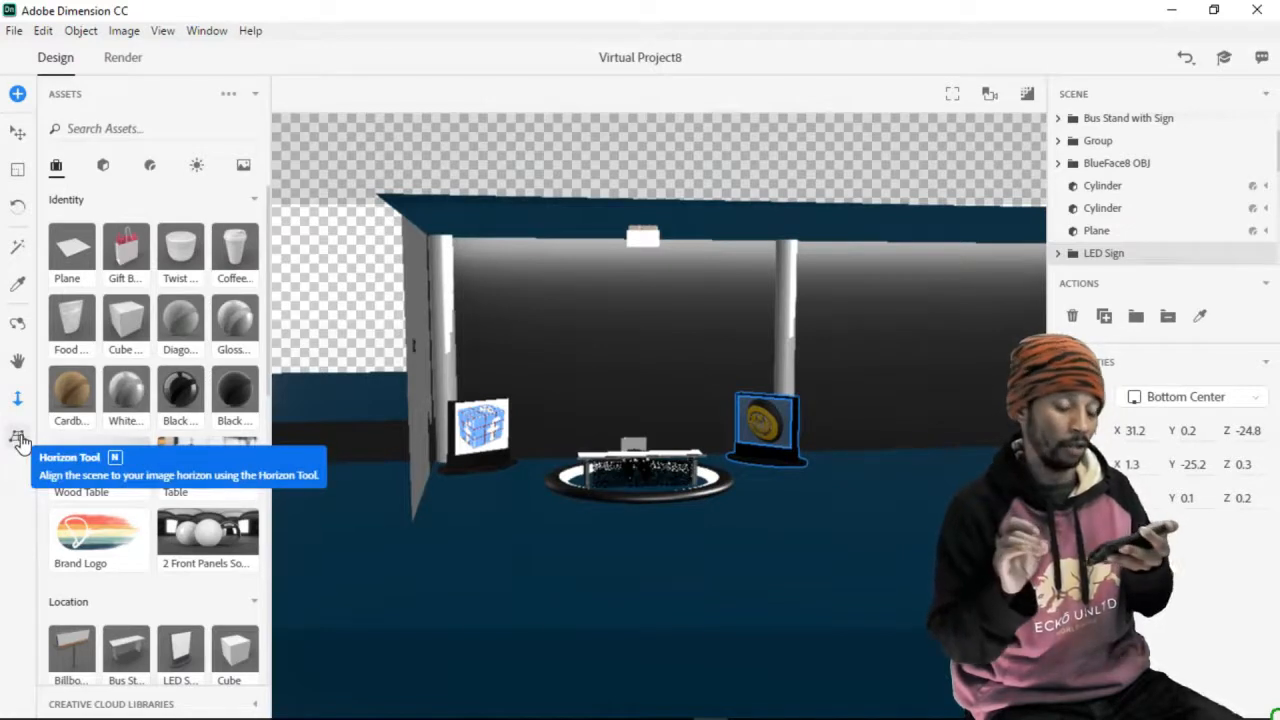
{"action": "left_click", "coordinate": [18, 440]}
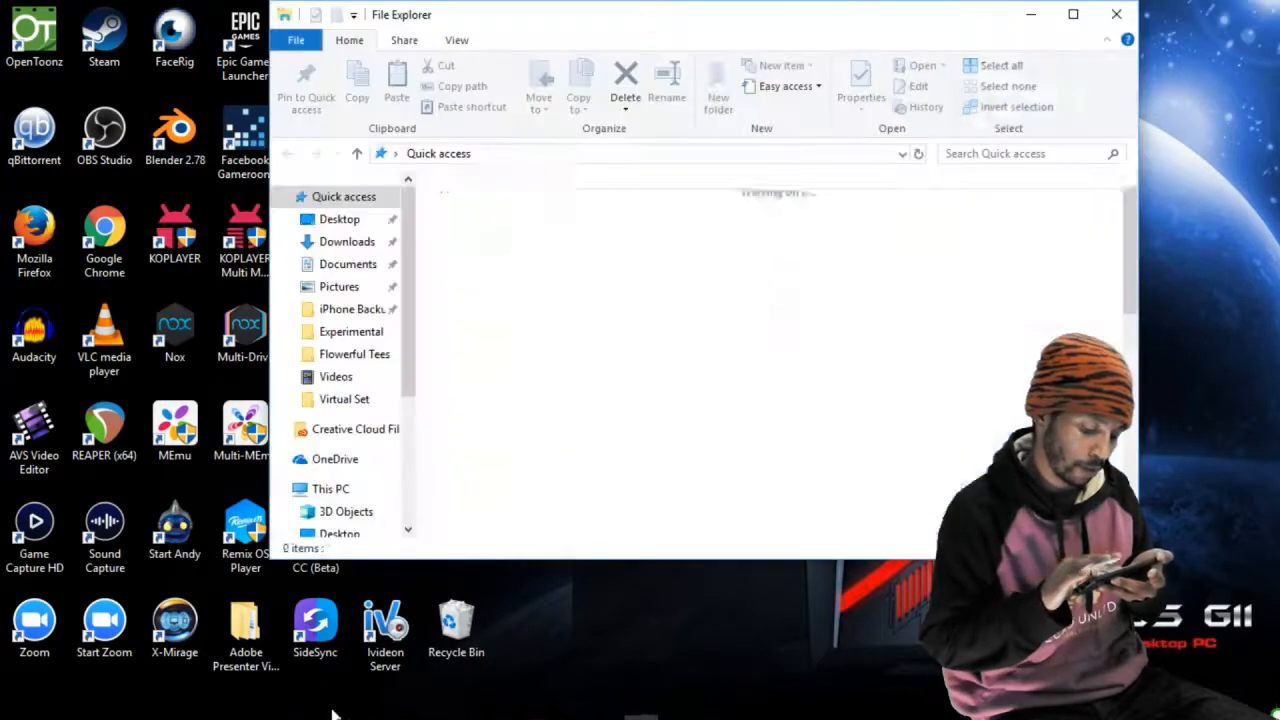
Select Quick access in File Explorer's navigation pane to list pinned folders
{"action": "left_click", "coordinate": [328, 706]}
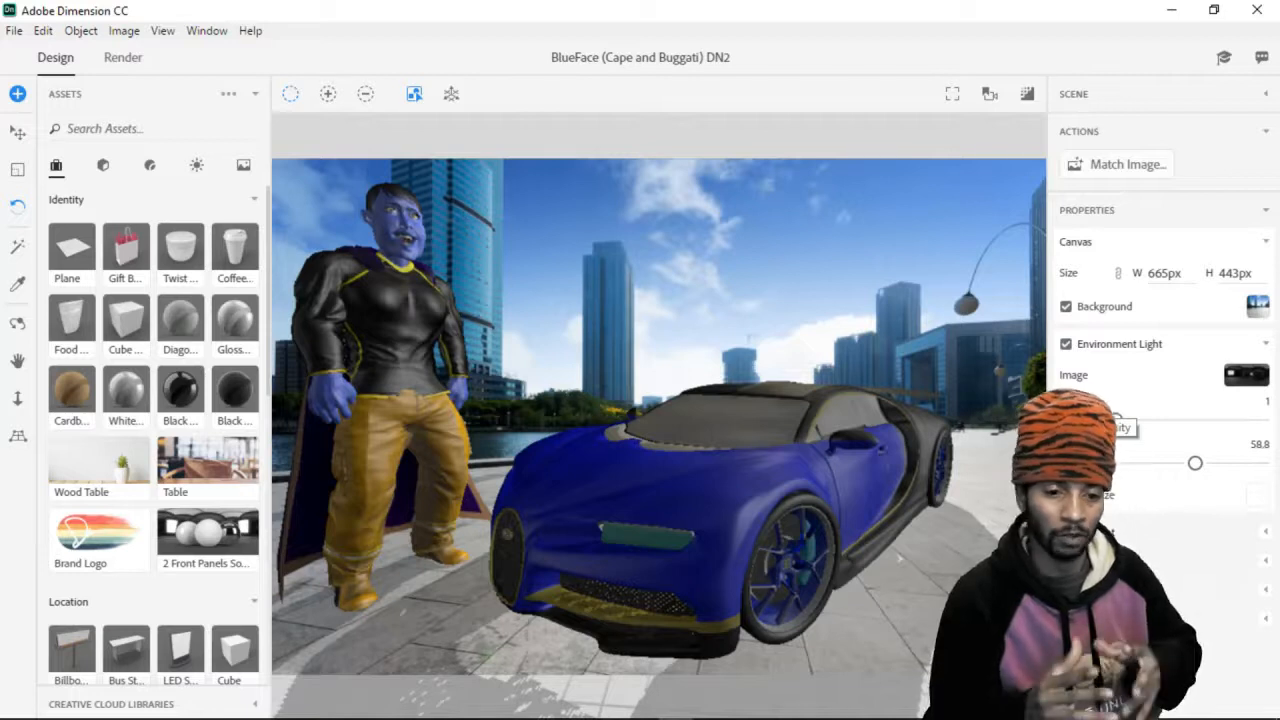
{"action": "mouse_move", "coordinate": [518, 358]}
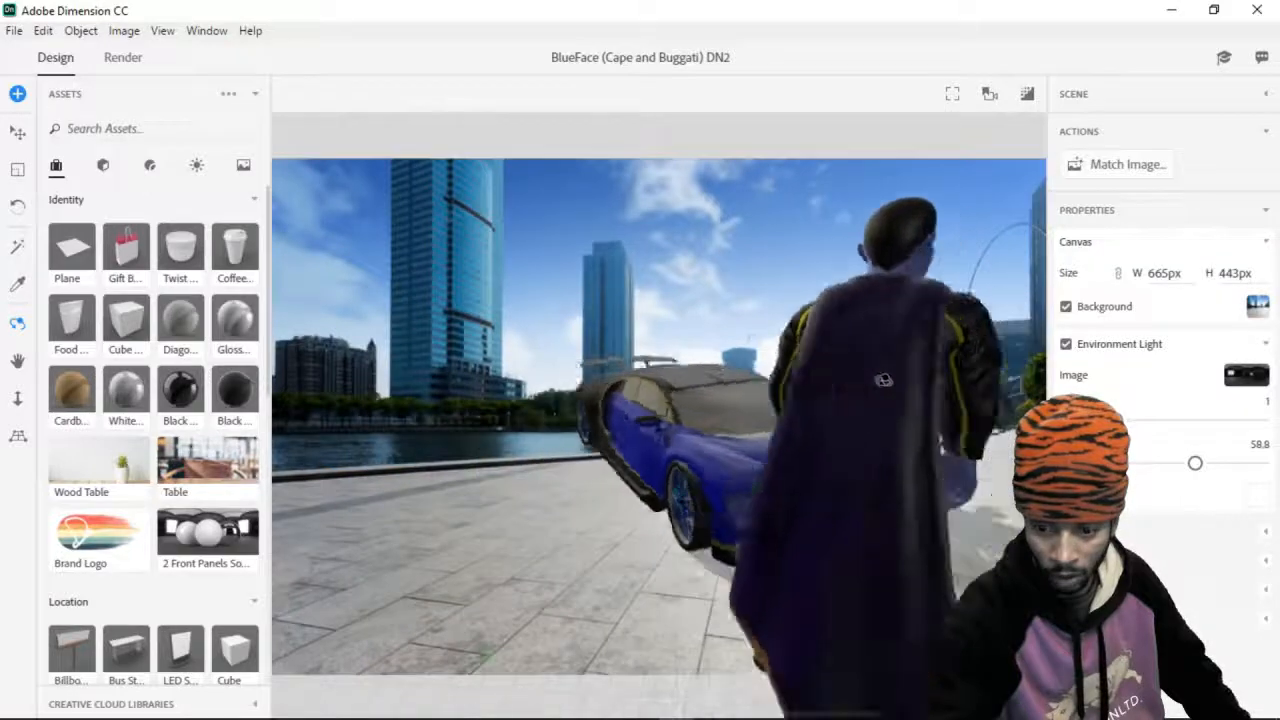
{"action": "left_click_drag", "start_coordinate": [880, 380], "coordinate": [650, 350]}
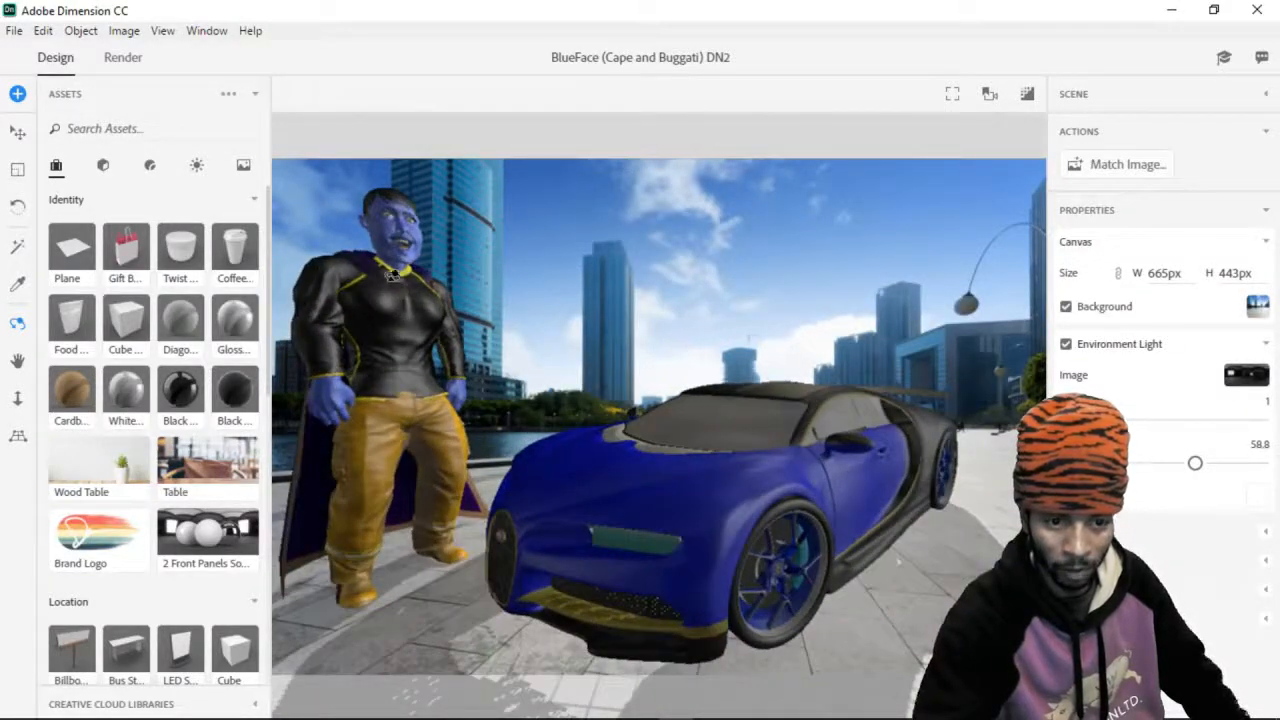
{"action": "mouse_move", "coordinate": [584, 338]}
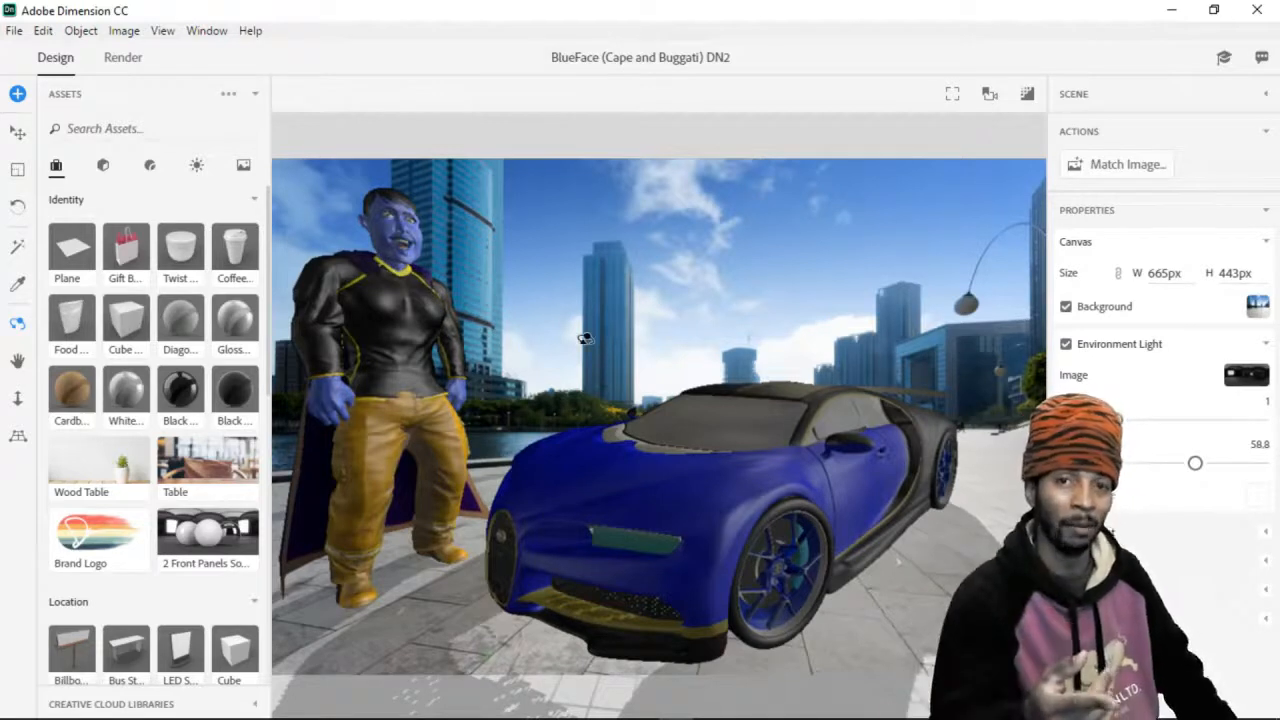